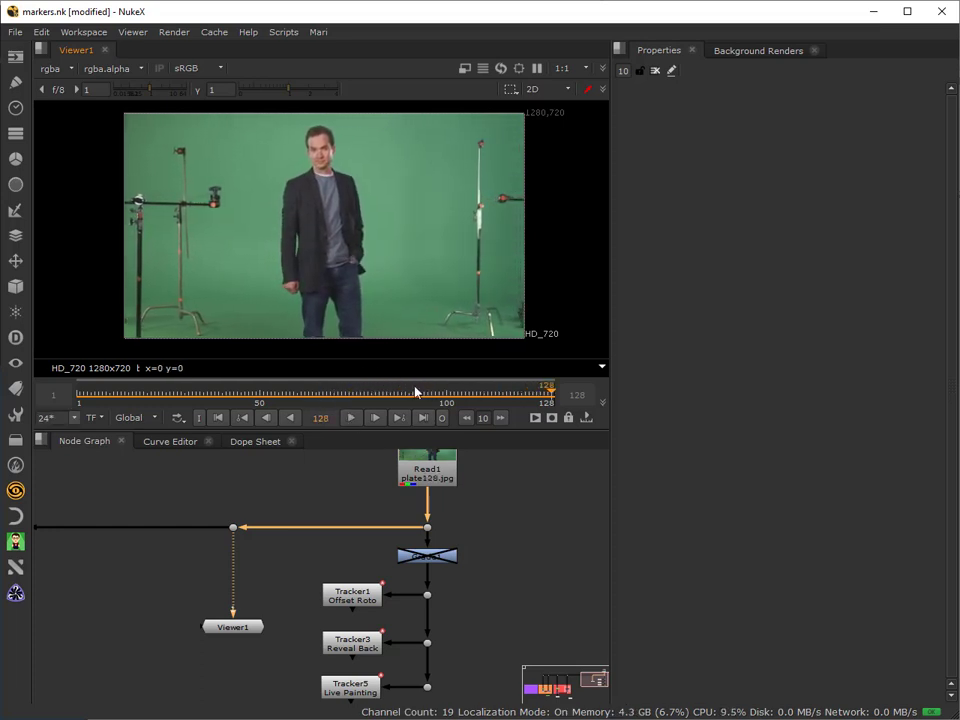
Step: Scrub through the green-screen plate and settle on frame 61
left_click_drag(544, 386, 330, 386)
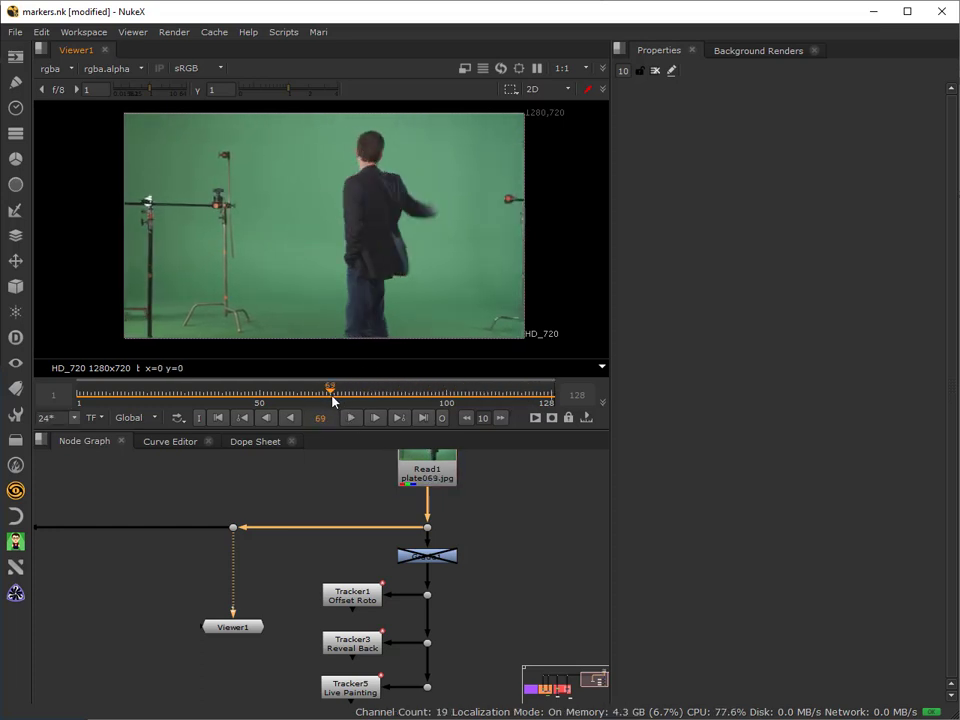
left_click_drag(330, 388, 300, 388)
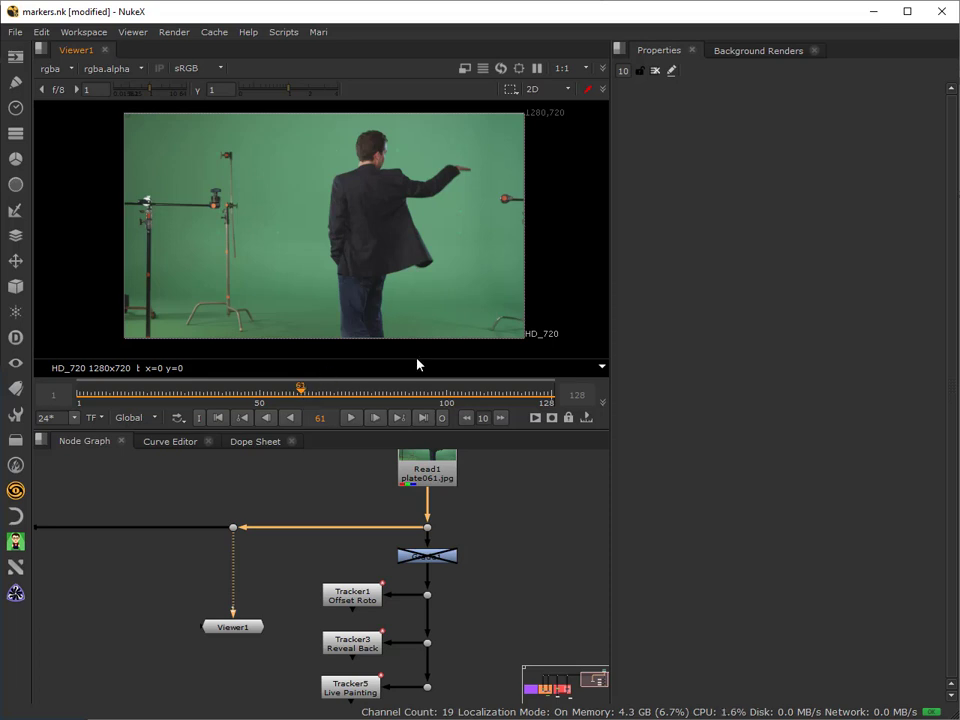
mouse_move(444, 300)
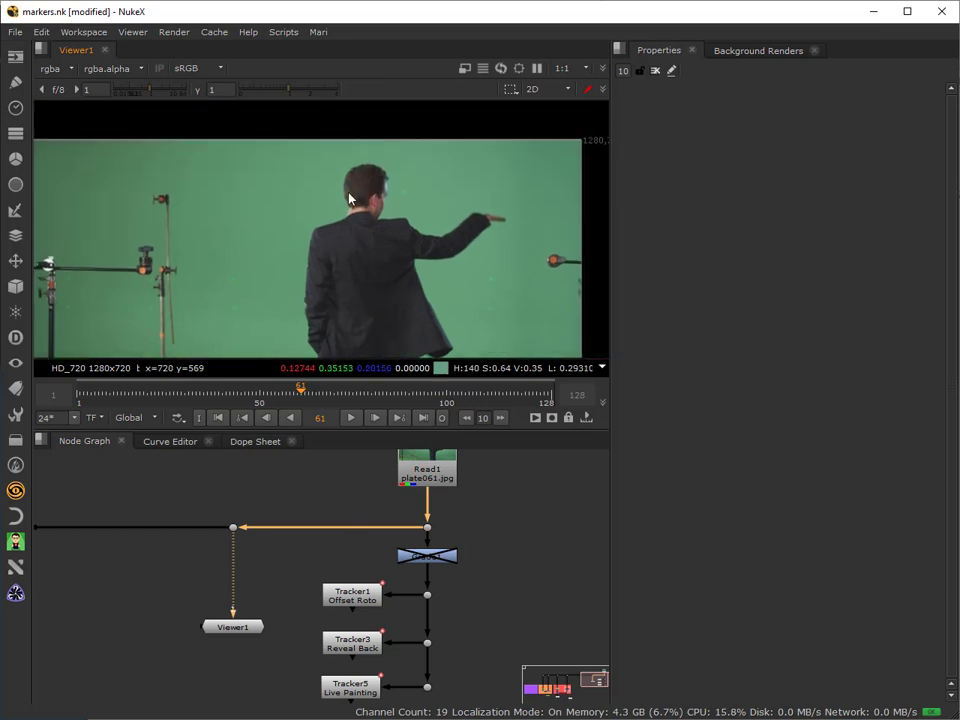
Step: Scrub to the actor's close-up and step forward frame by frame to land on frame 31
left_click_drag(300, 388, 298, 390)
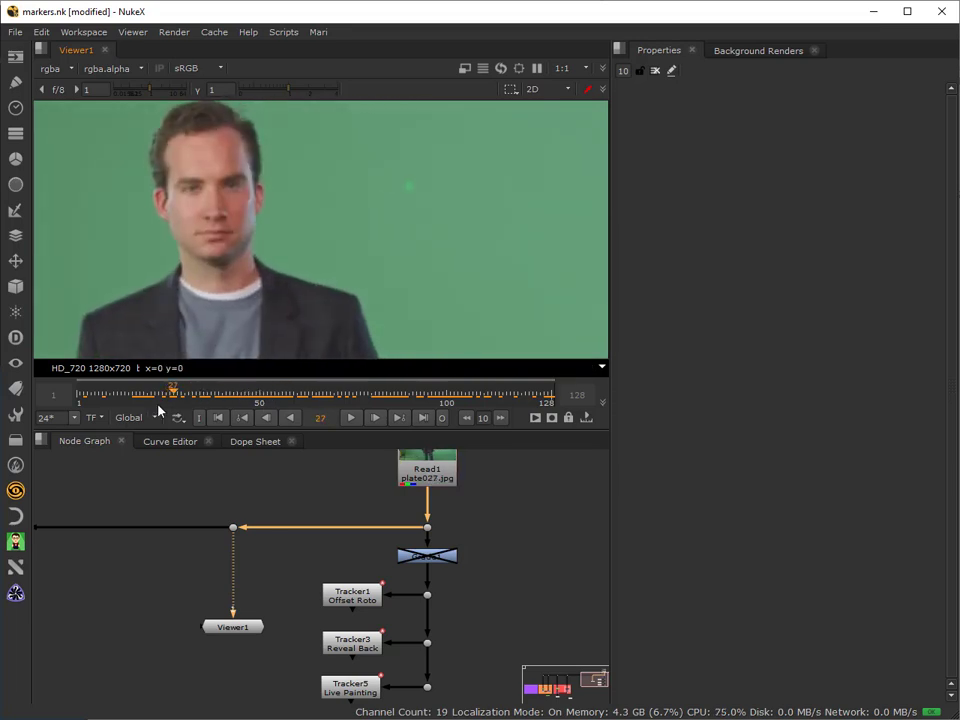
left_click_drag(172, 390, 188, 390)
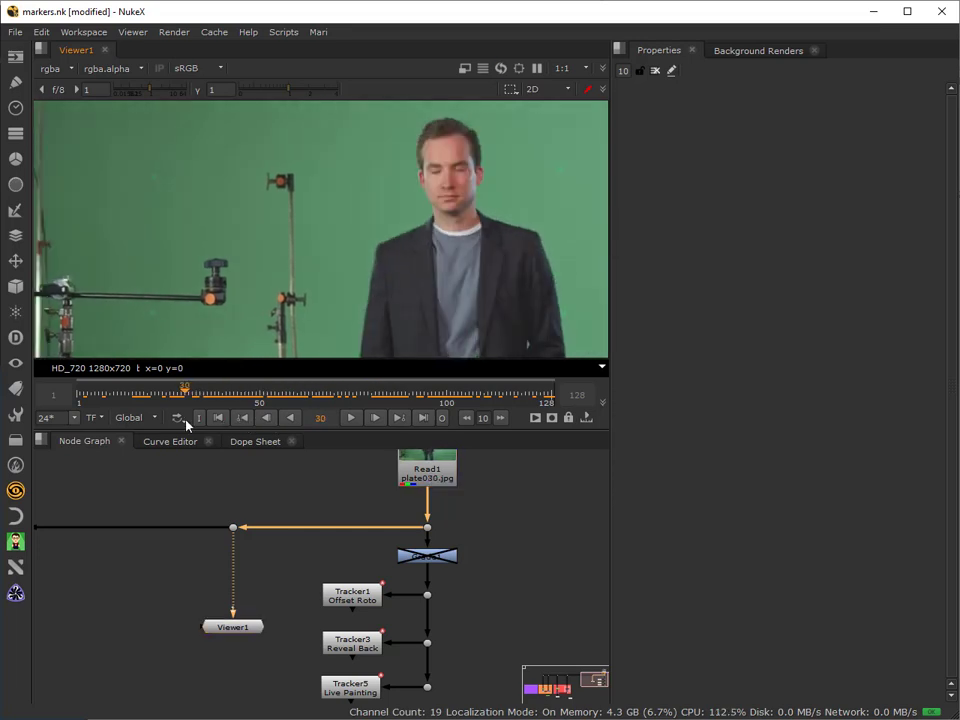
left_click(374, 418)
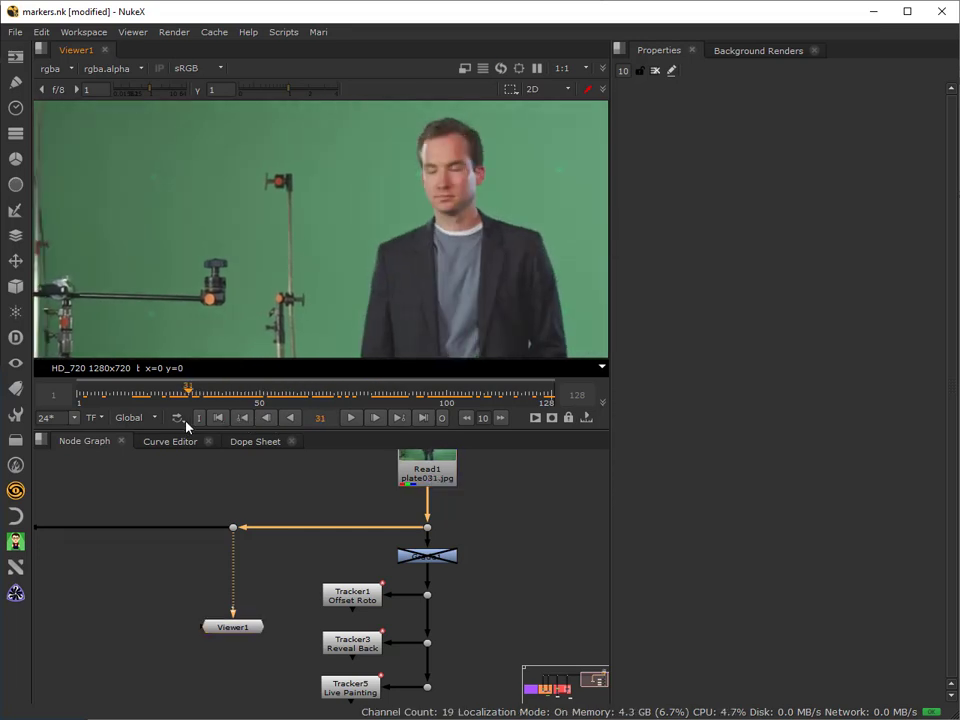
left_click(374, 418)
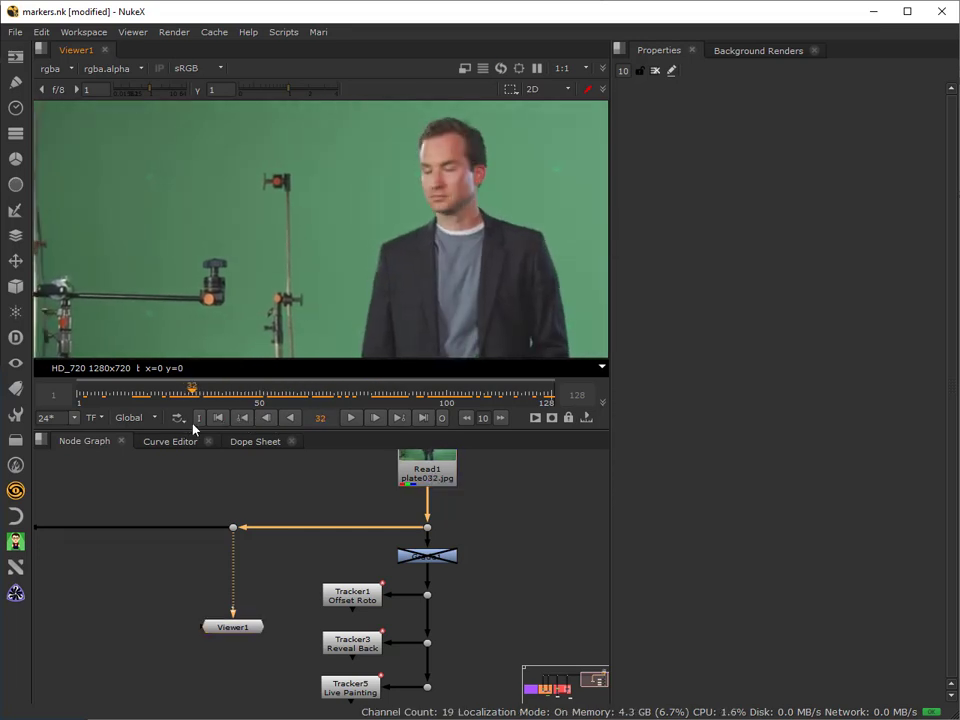
left_click(290, 418)
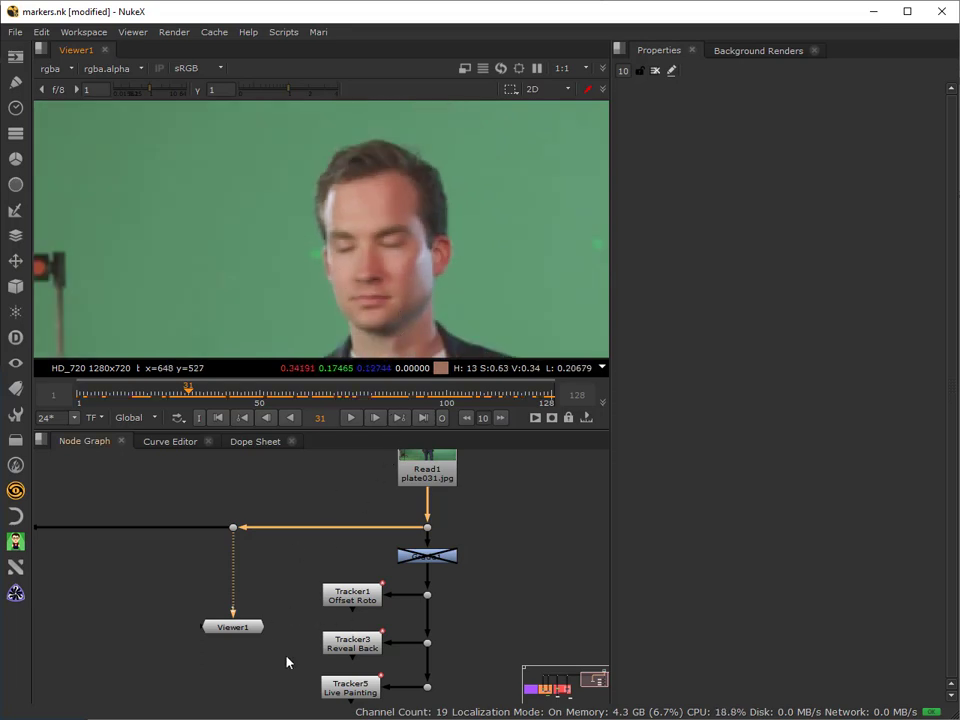
mouse_move(358, 692)
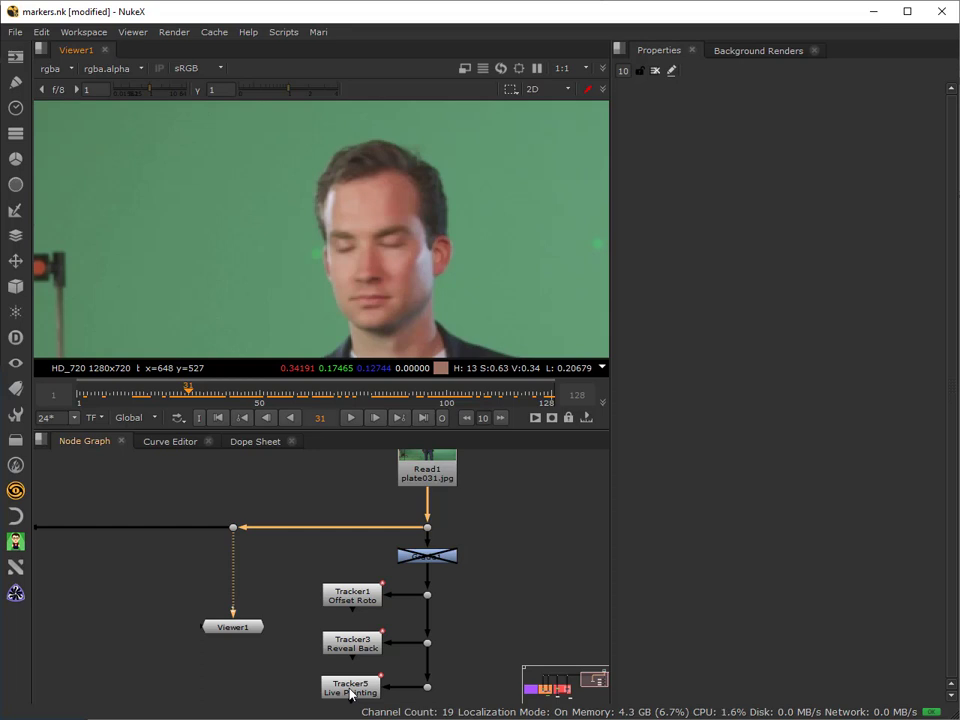
Step: Bring up Tracker5's track list and follow track 1 on the face through later frames
double_click(352, 686)
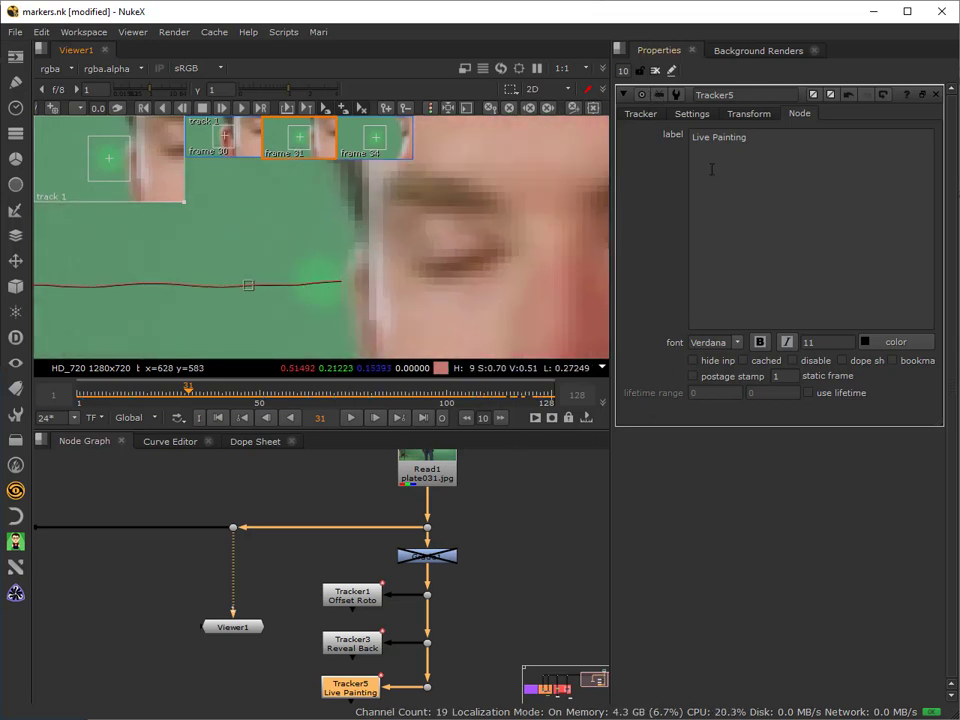
left_click(640, 112)
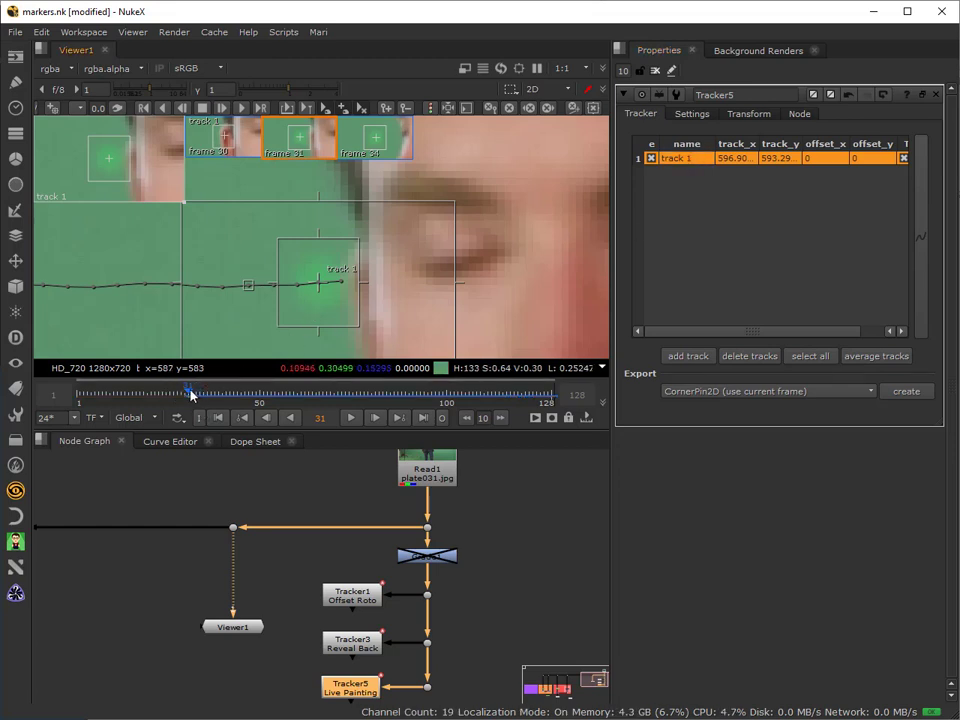
left_click_drag(190, 390, 186, 390)
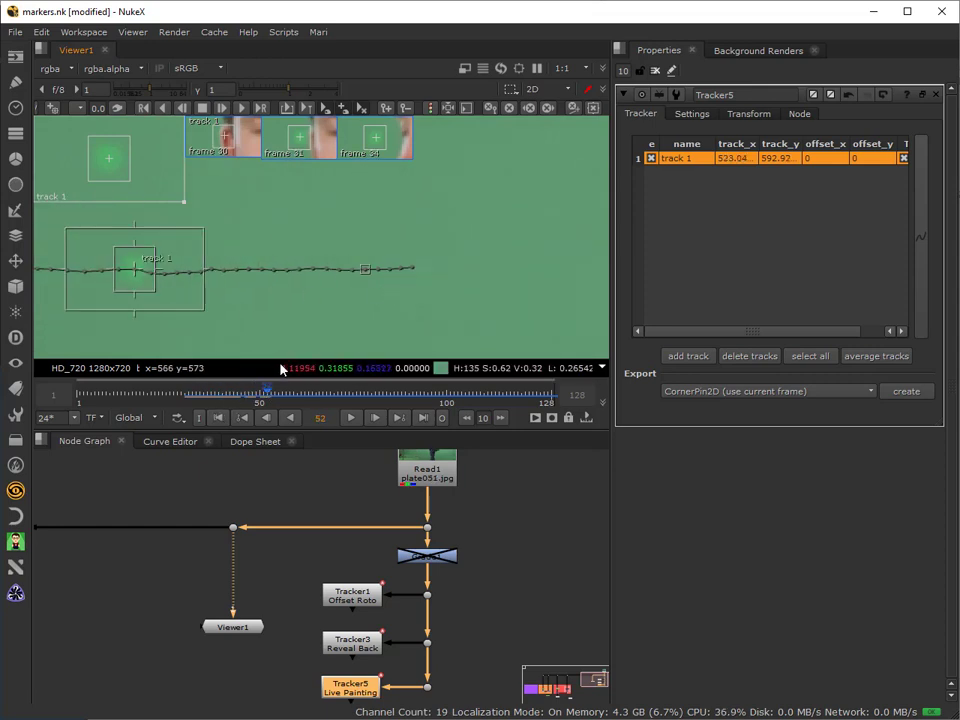
mouse_move(224, 564)
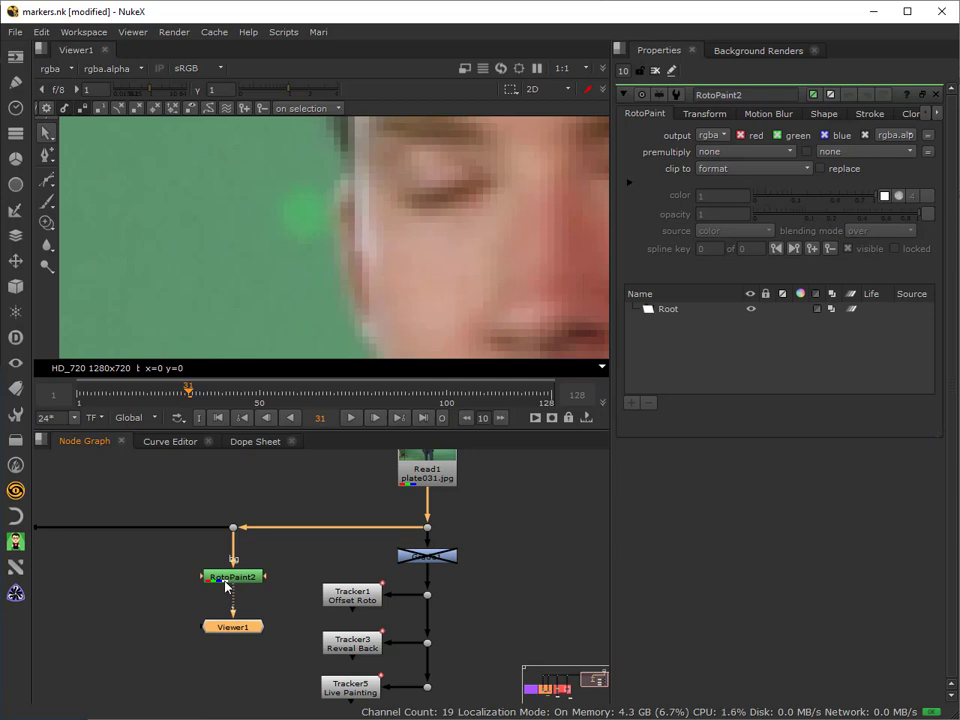
mouse_move(48, 216)
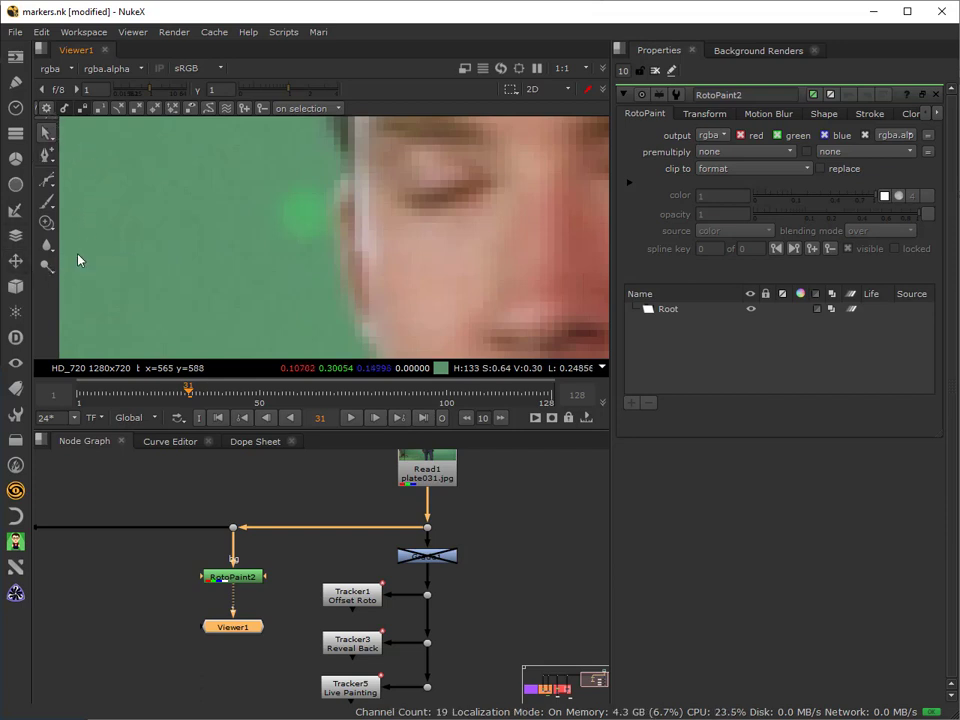
mouse_move(64, 274)
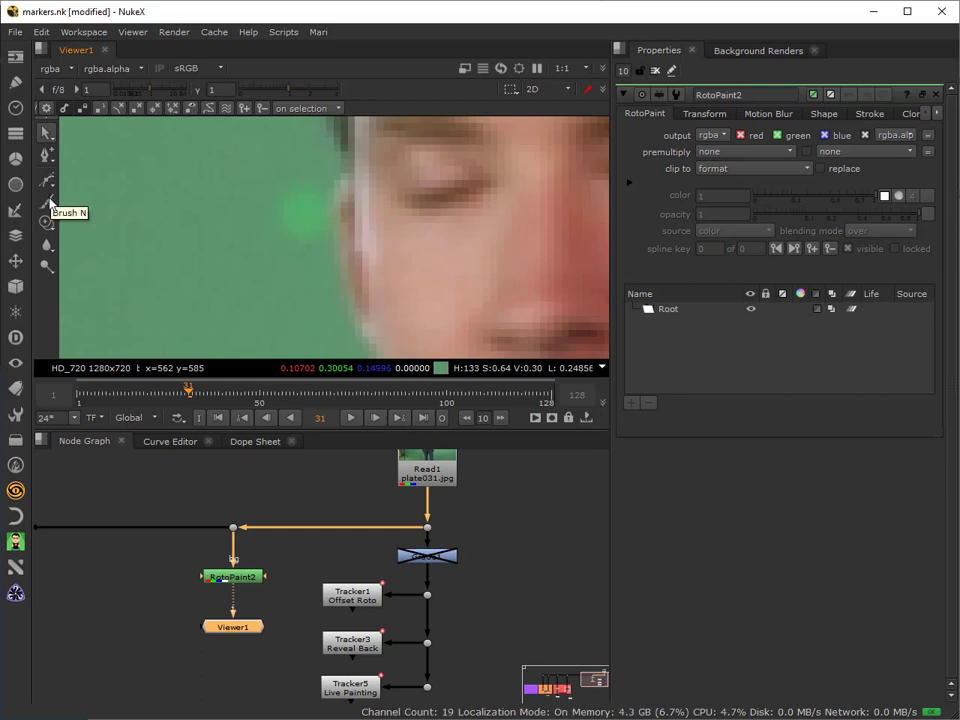
mouse_move(670, 320)
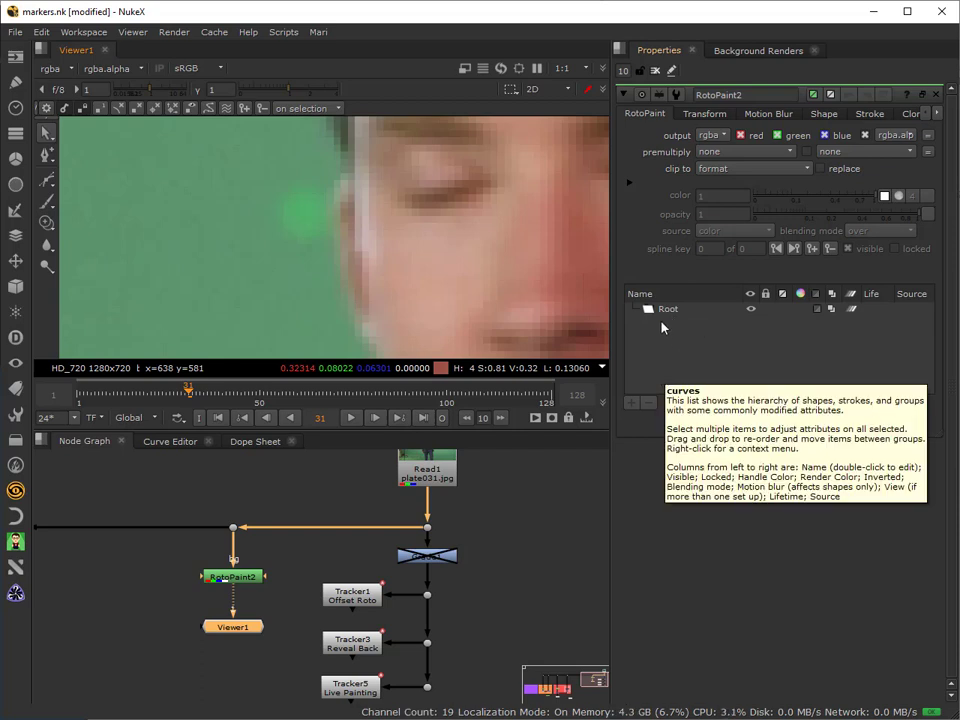
mouse_move(668, 314)
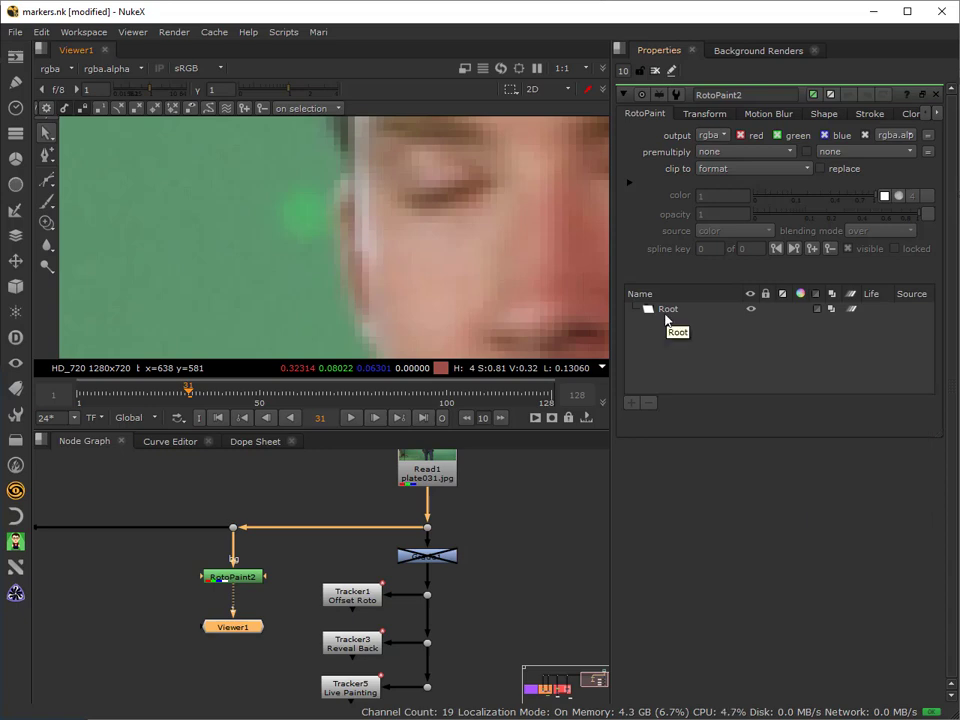
mouse_move(666, 316)
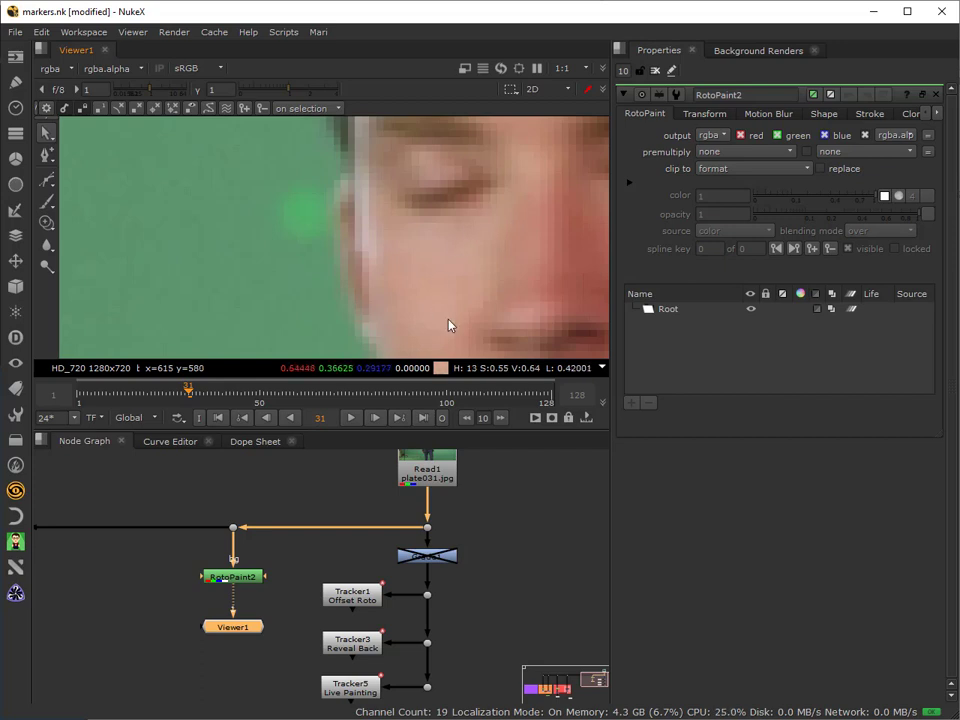
mouse_move(628, 326)
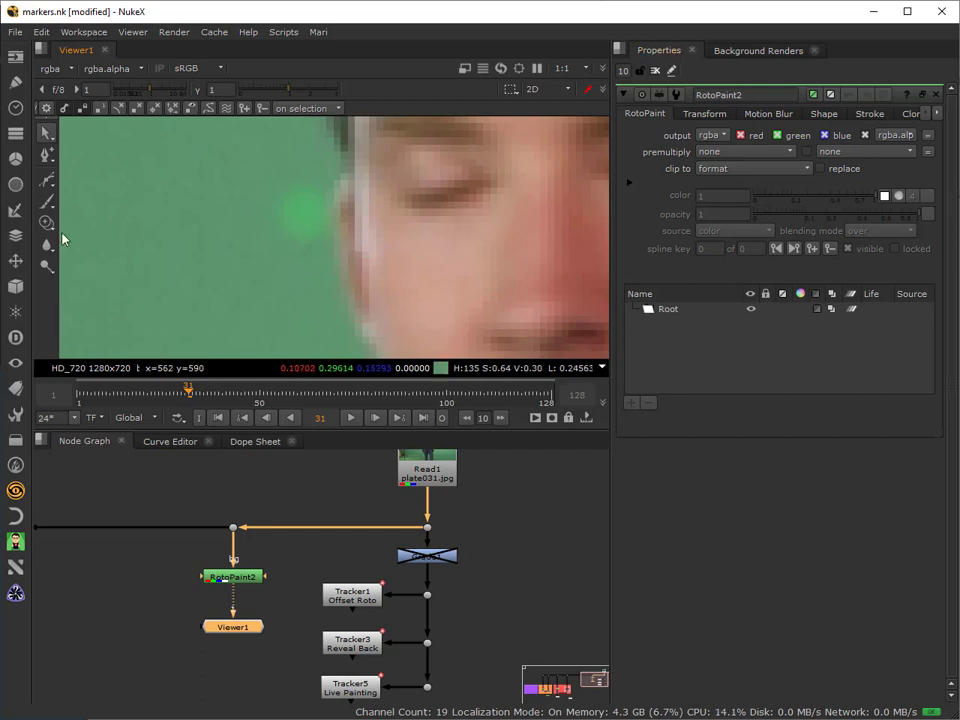
Step: Choose the Clone tool and reduce the brush size to 10 before painting over the marker
left_click(46, 222)
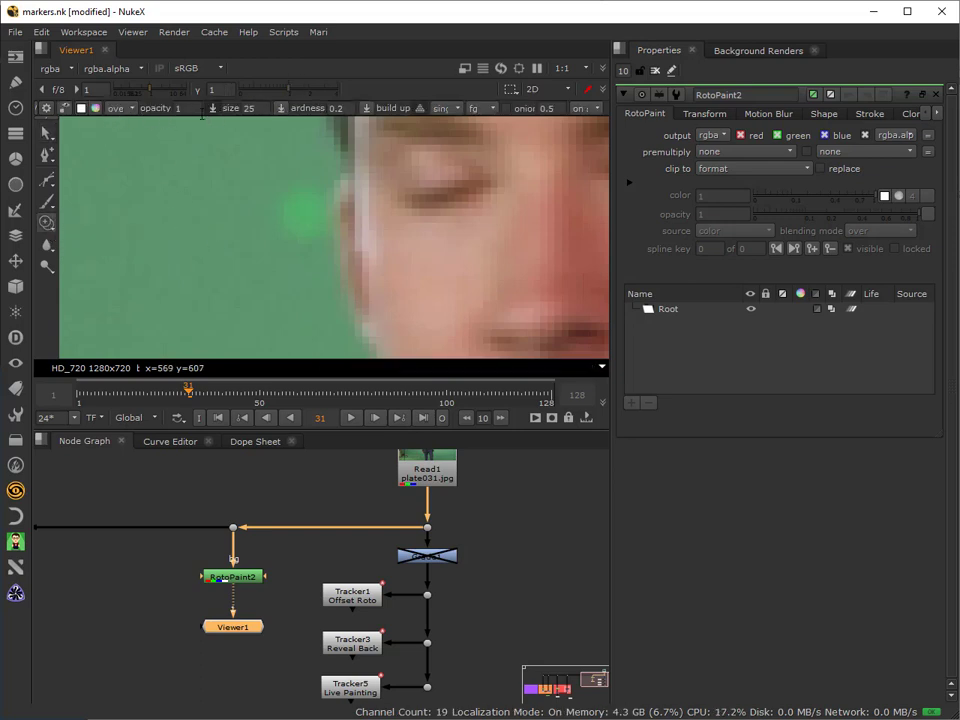
left_click(186, 108)
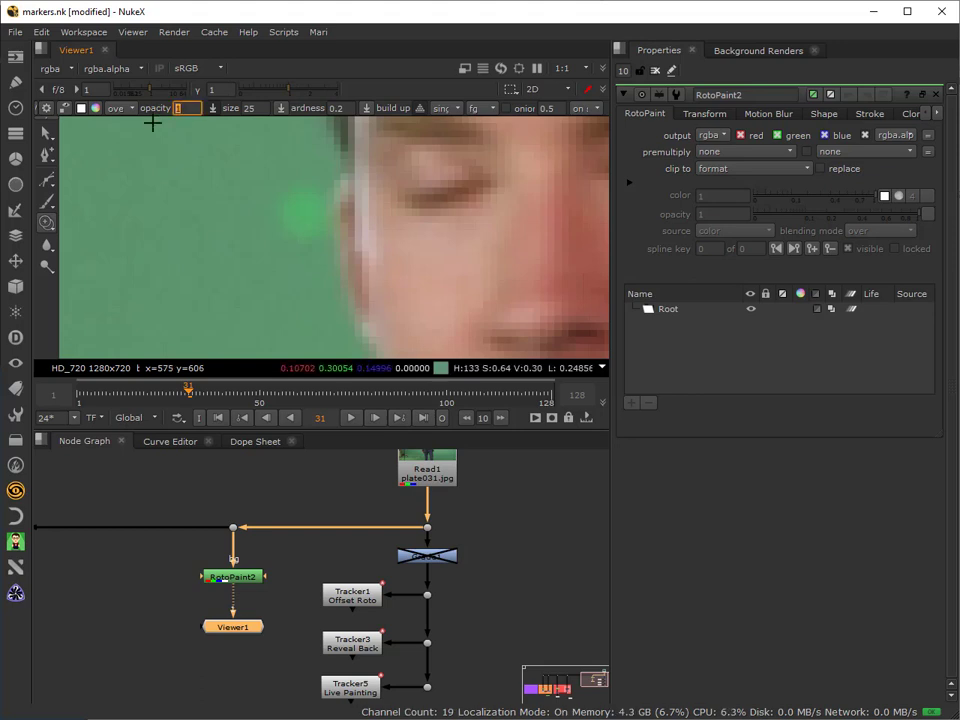
left_click(184, 108)
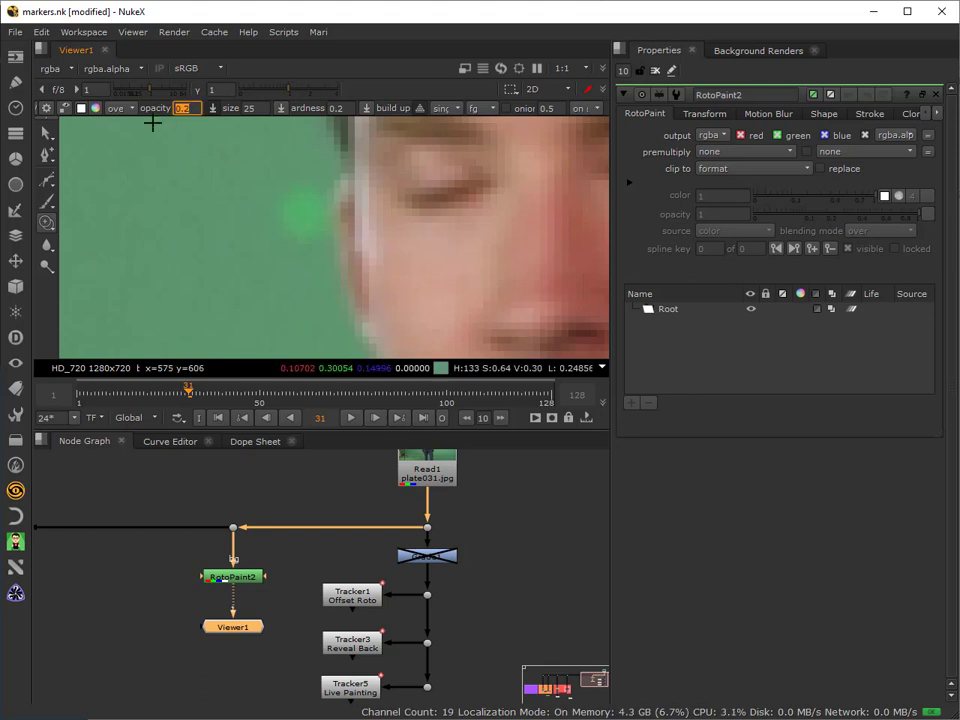
mouse_move(198, 132)
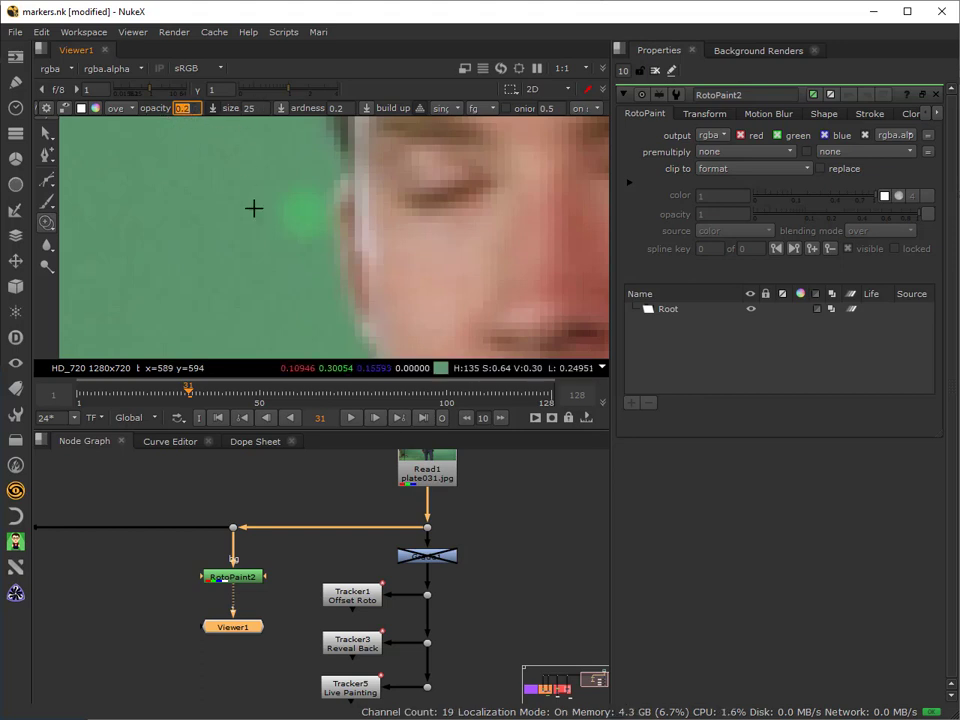
left_click(250, 108)
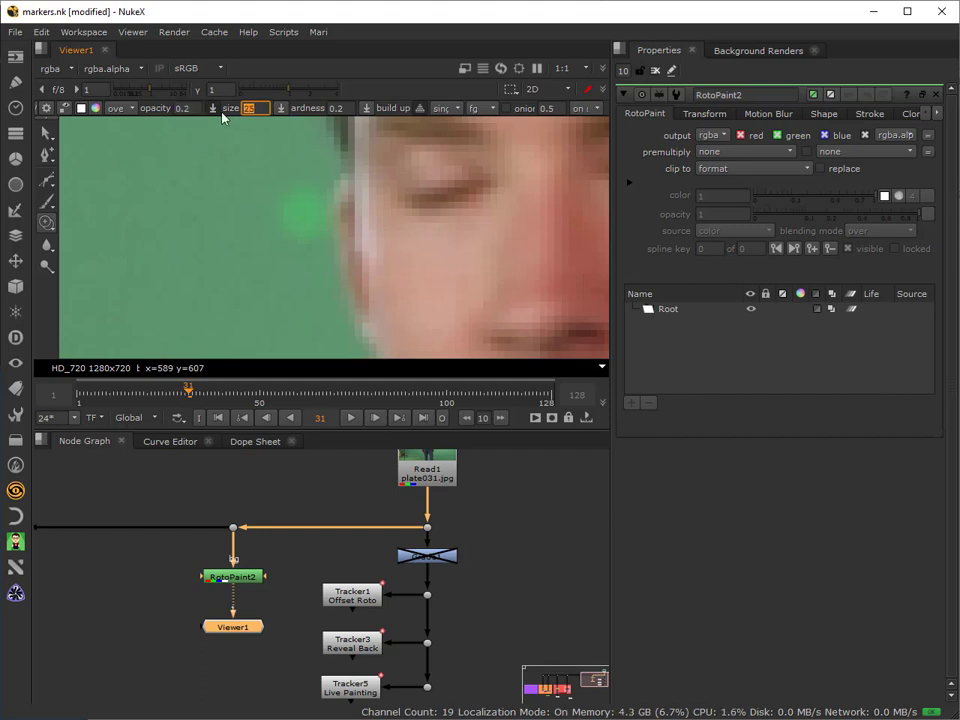
type("1")
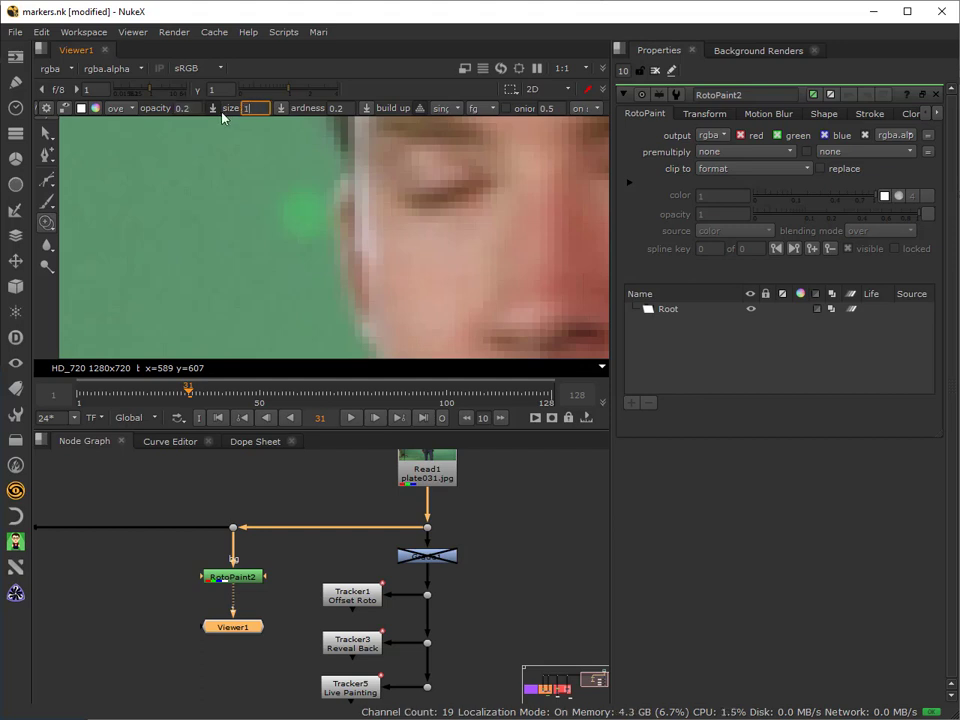
type("10")
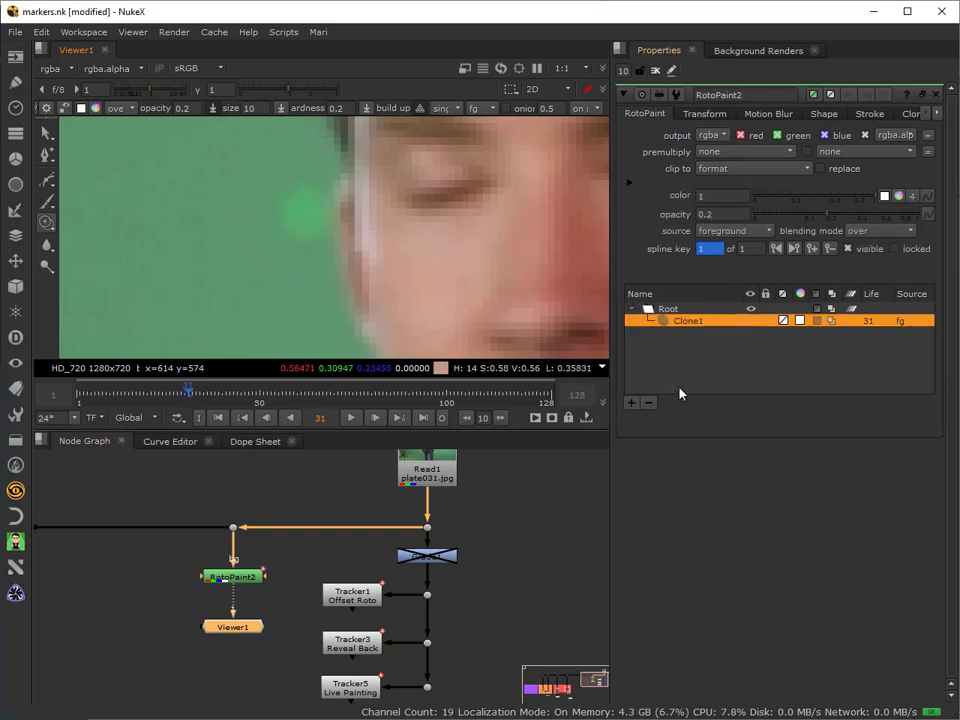
mouse_move(270, 210)
type("0.5")
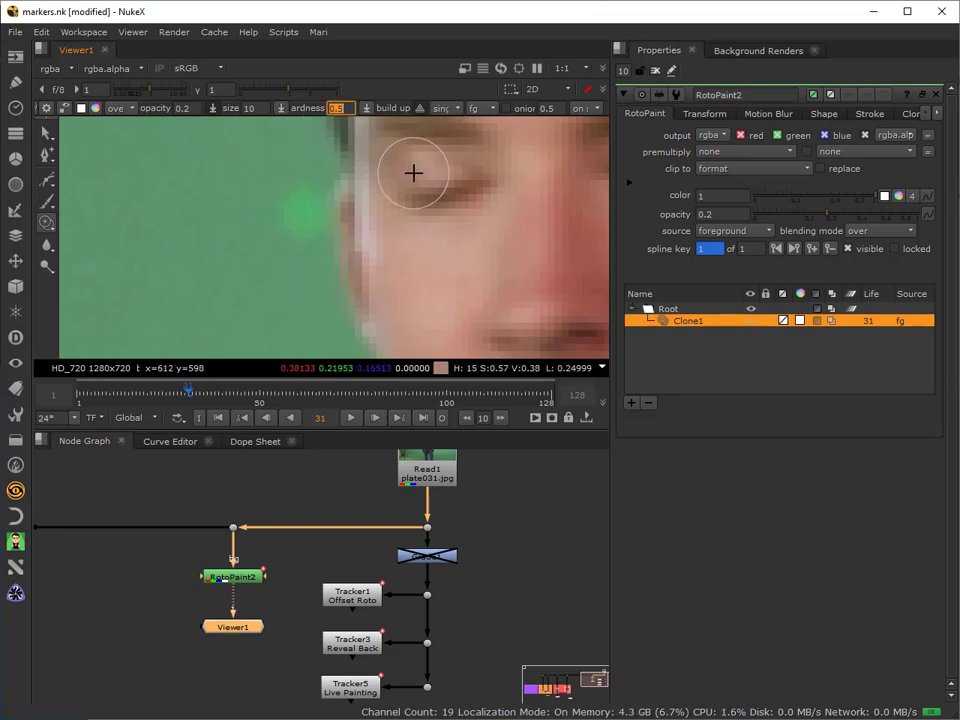
mouse_move(268, 232)
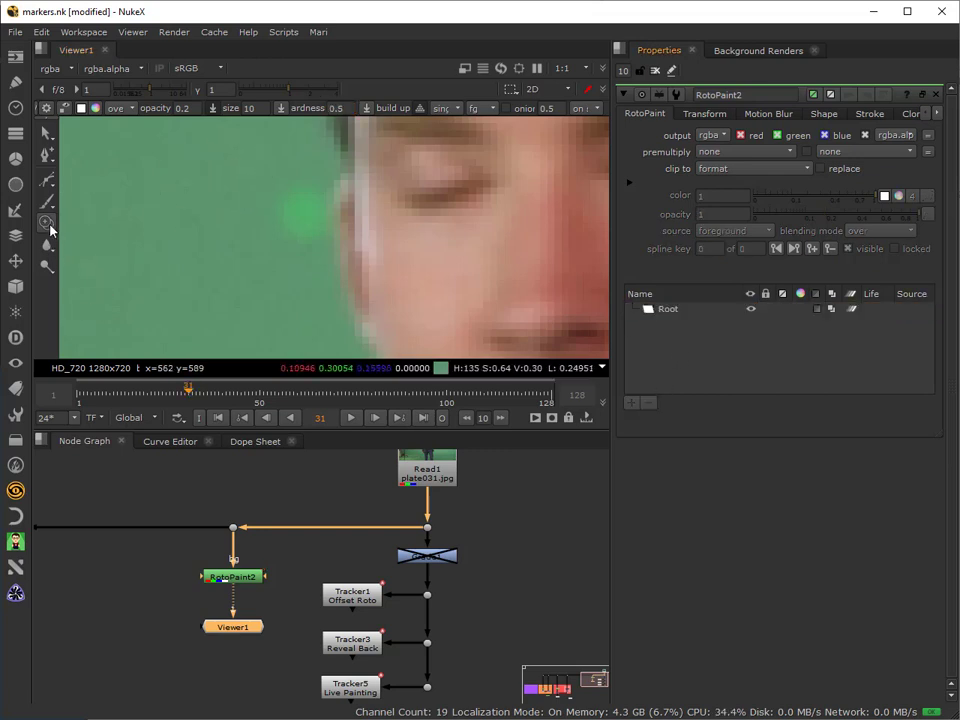
left_click(46, 220)
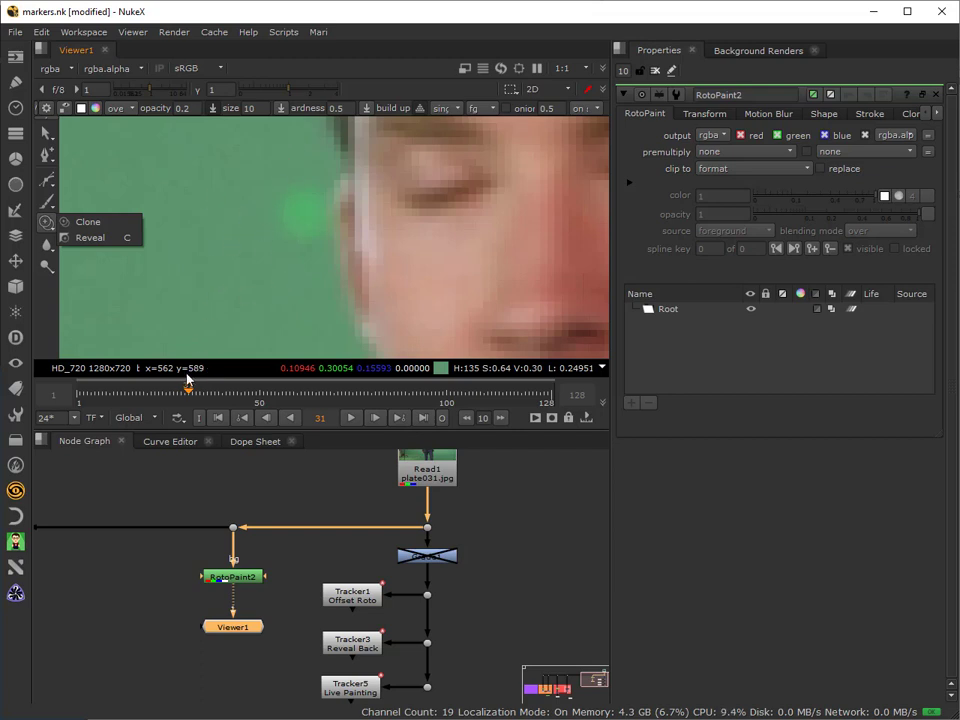
mouse_move(258, 342)
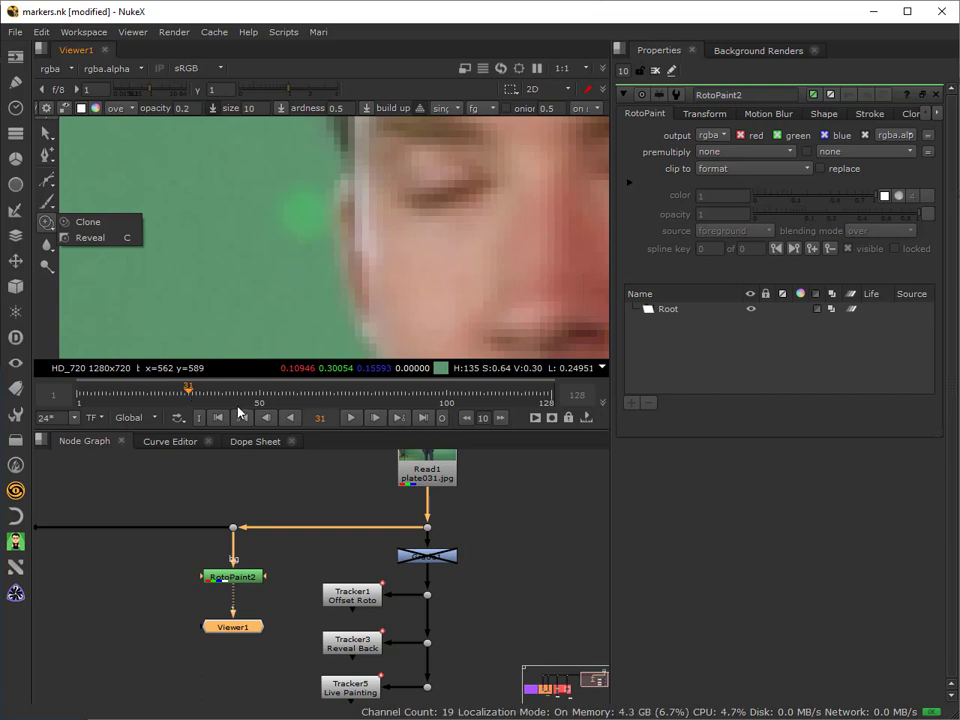
mouse_move(88, 220)
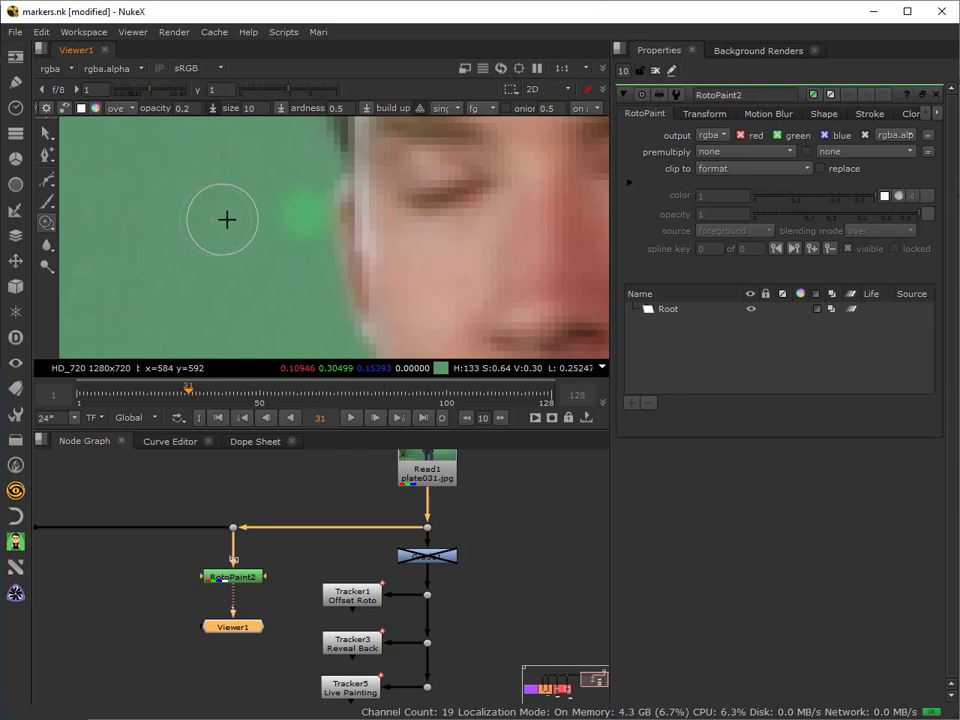
mouse_move(270, 220)
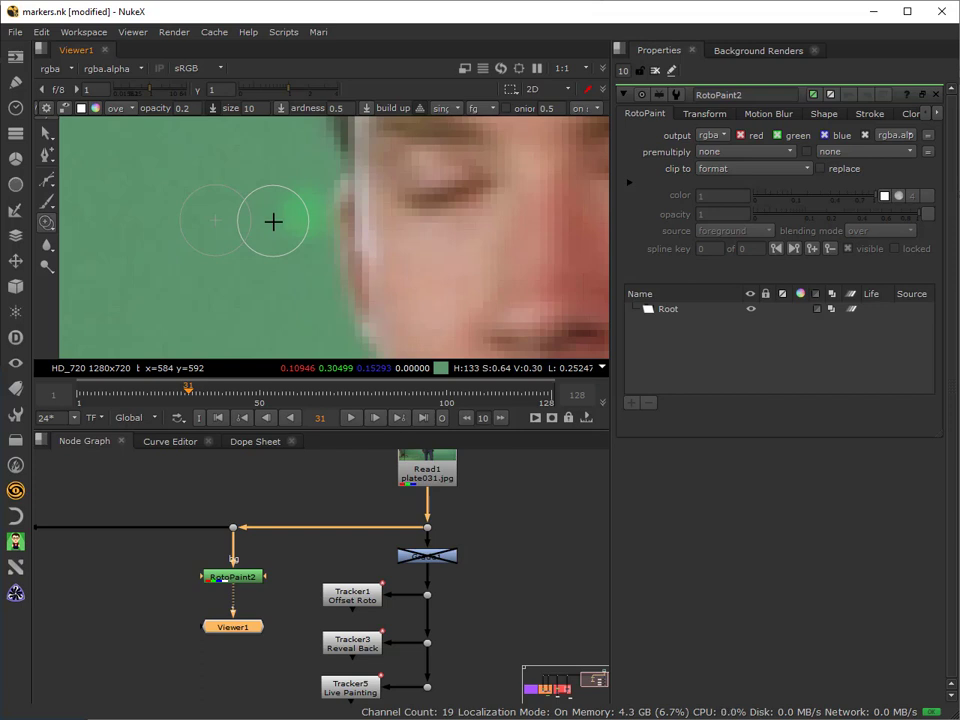
mouse_move(232, 228)
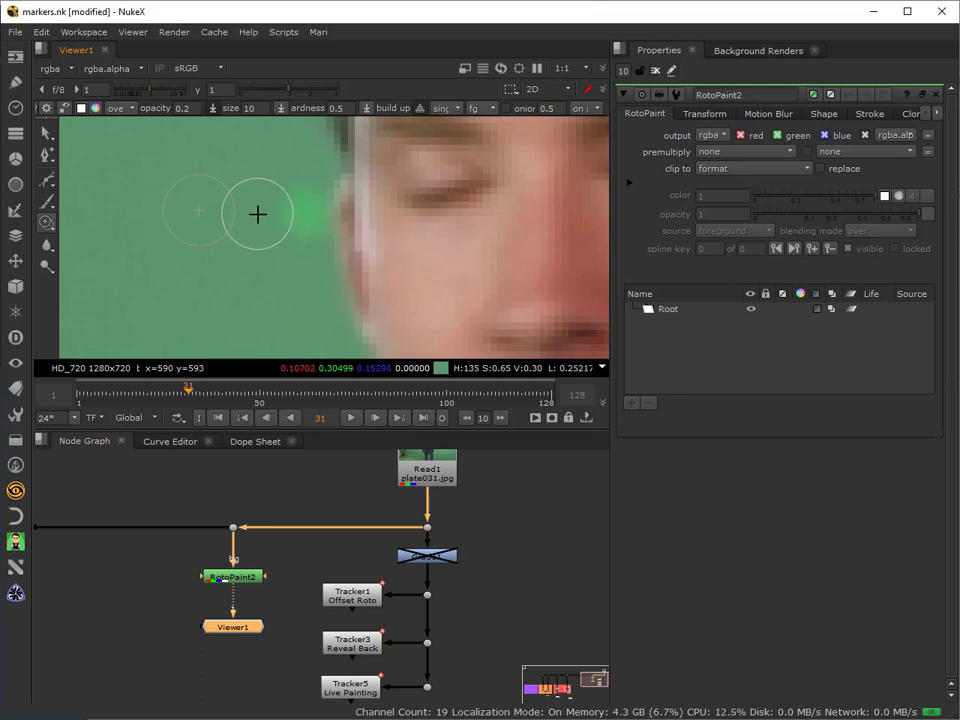
mouse_move(268, 206)
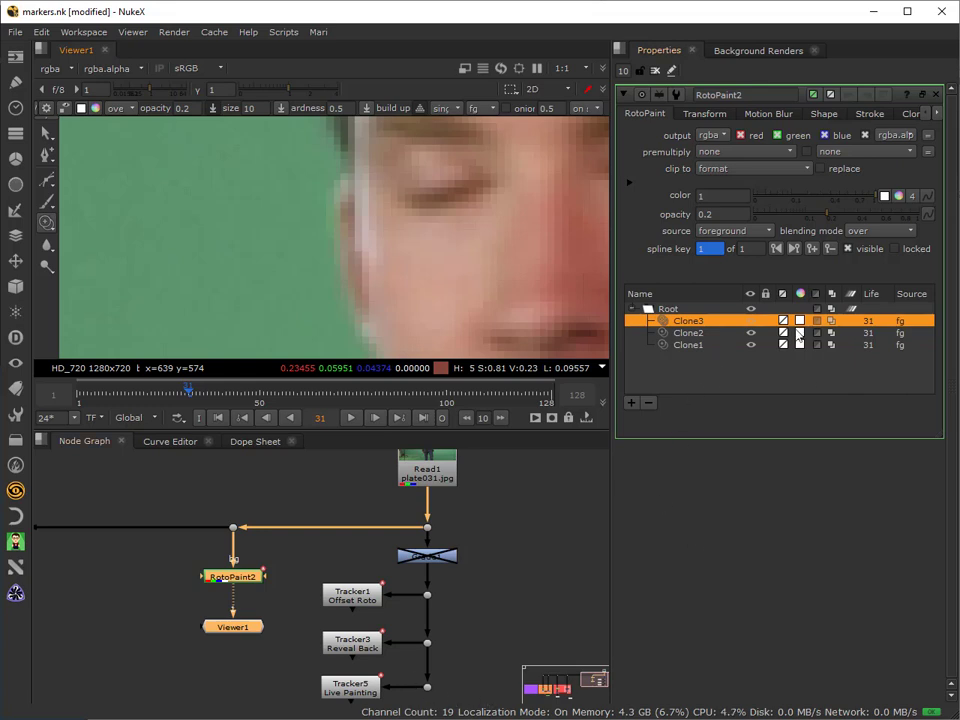
mouse_move(190, 396)
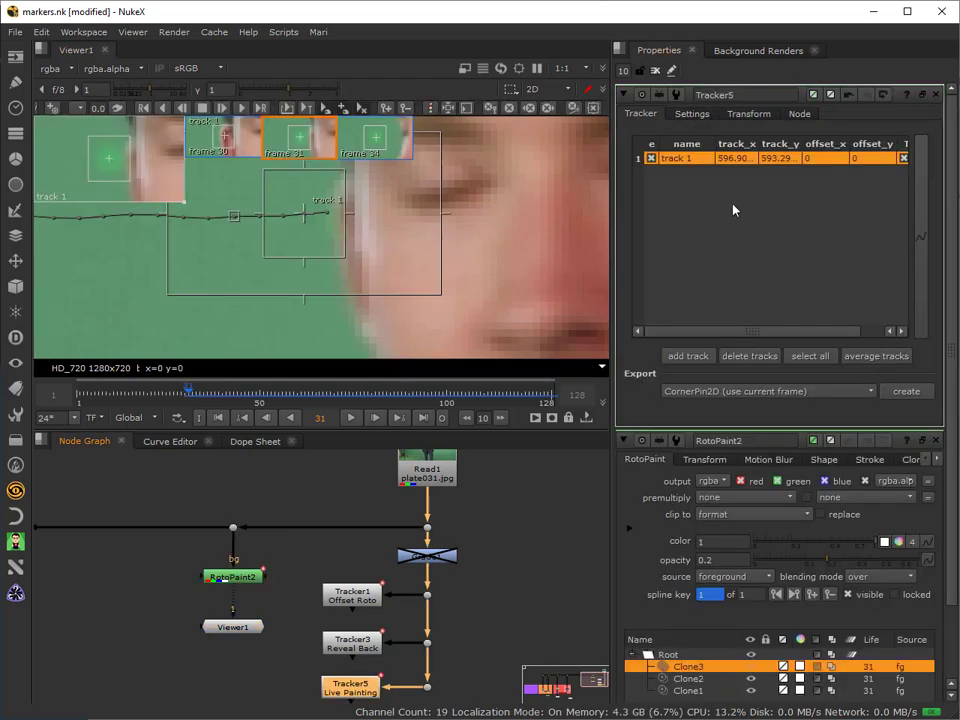
Step: Show Tracker5's transform settings, then select Clone2 and the Root layer in the stroke list
left_click(748, 112)
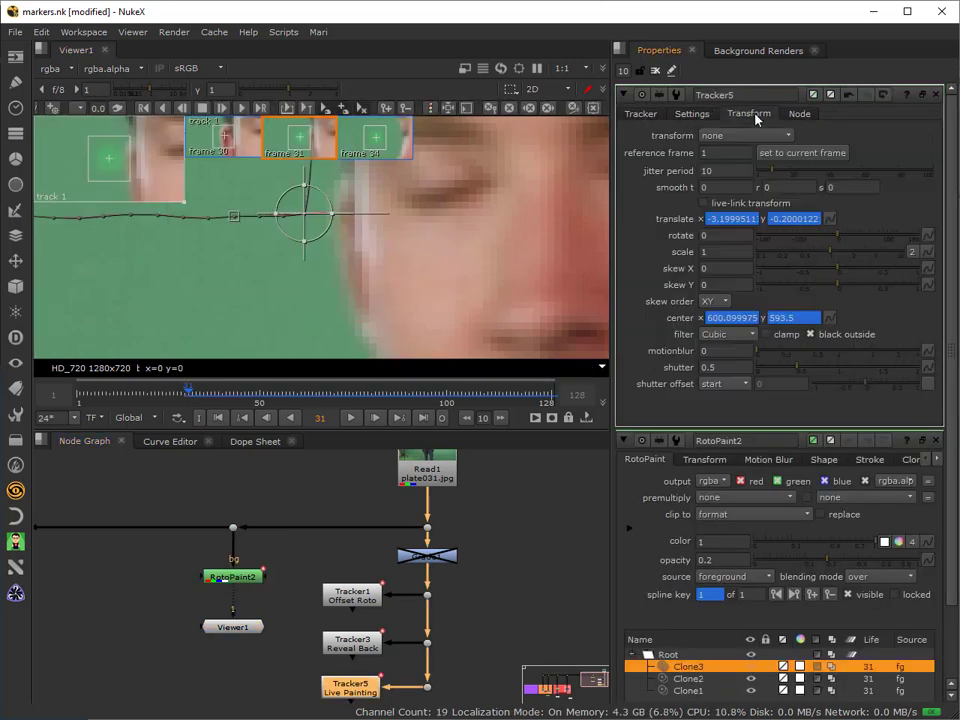
left_click(724, 152)
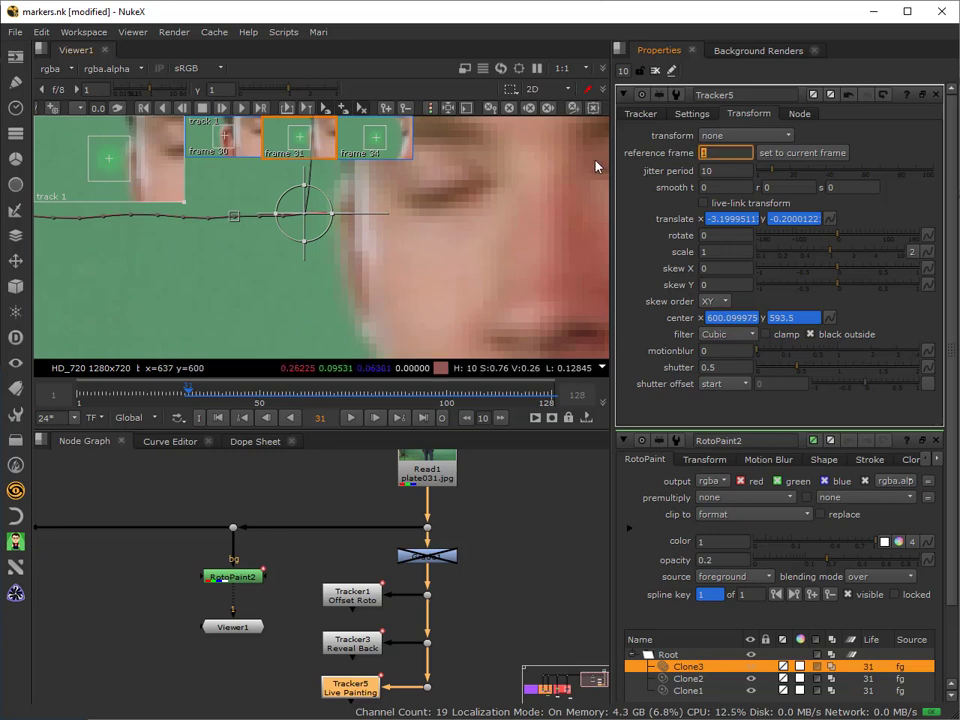
left_click(800, 152)
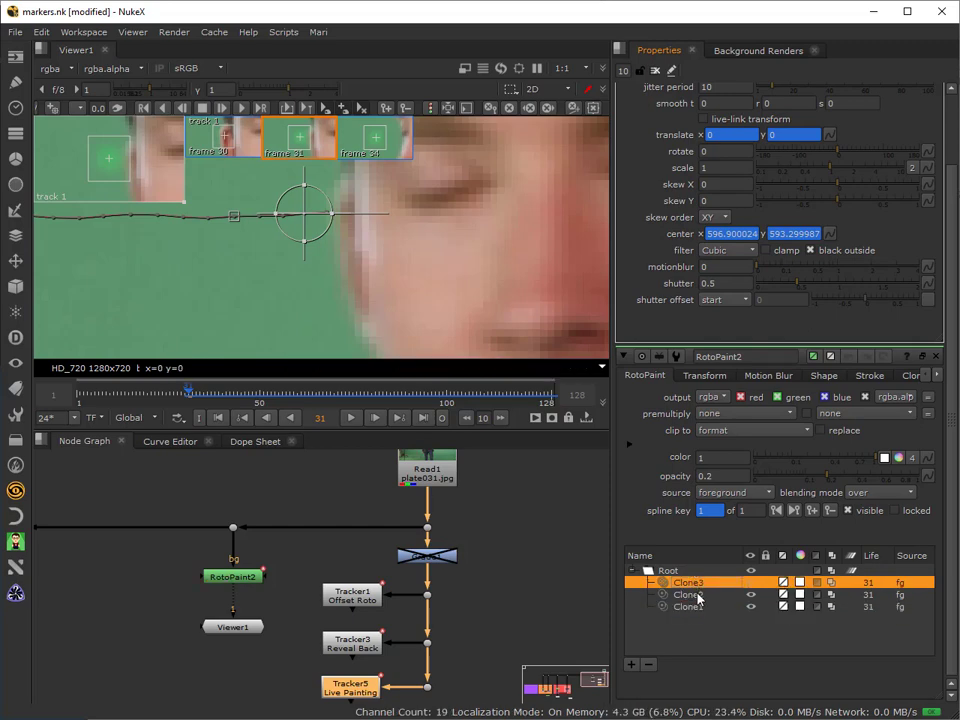
left_click(688, 594)
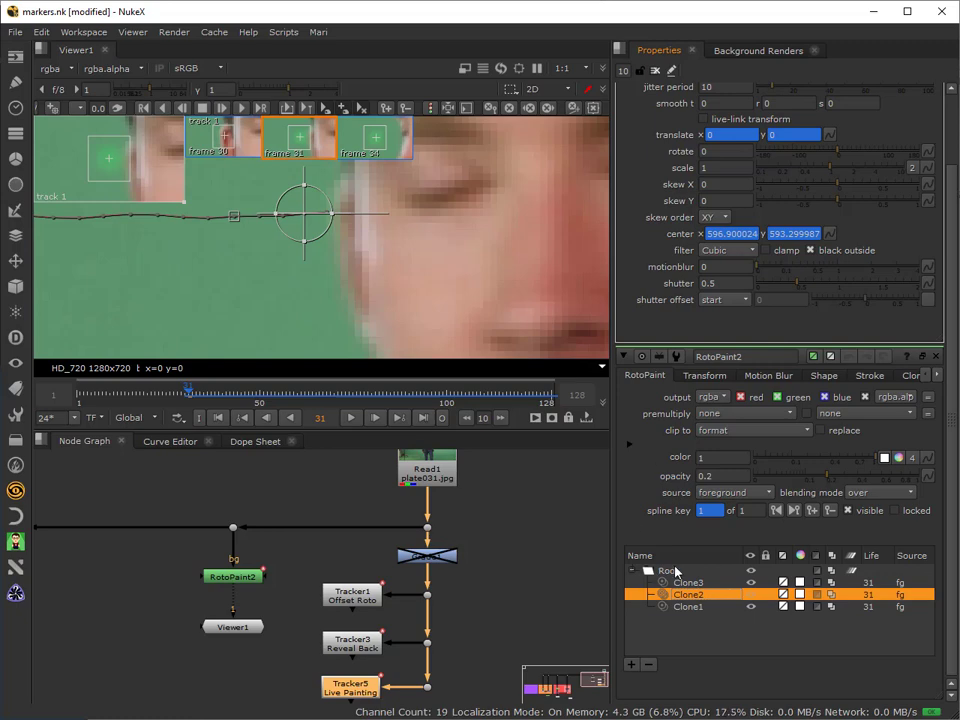
left_click(670, 570)
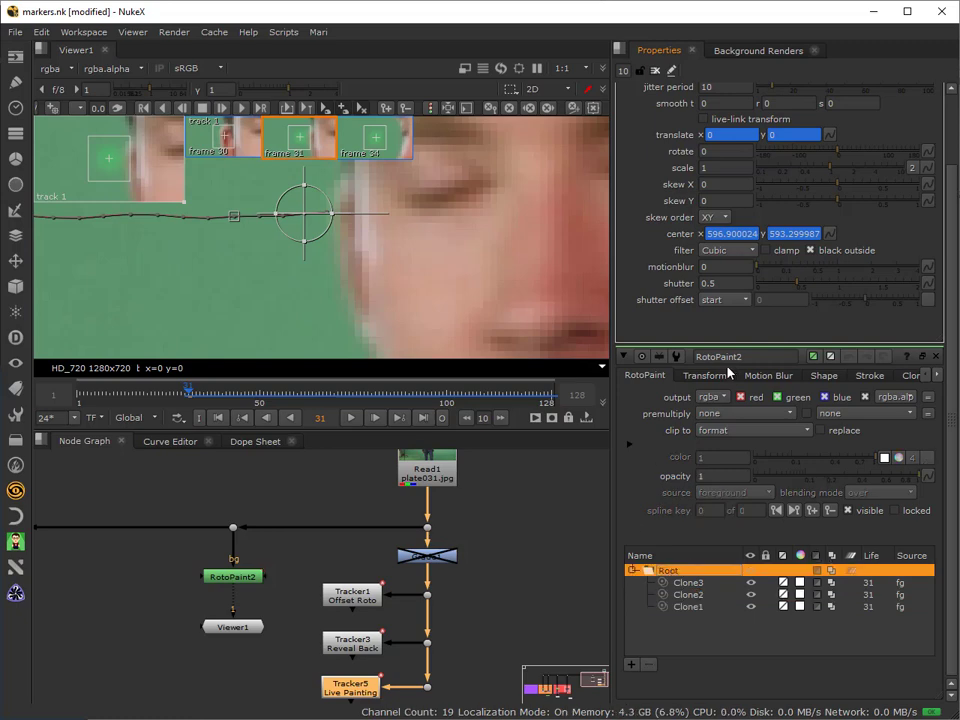
Step: Show RotoPaint's transform settings and select Clone1–Clone3 together
left_click(704, 376)
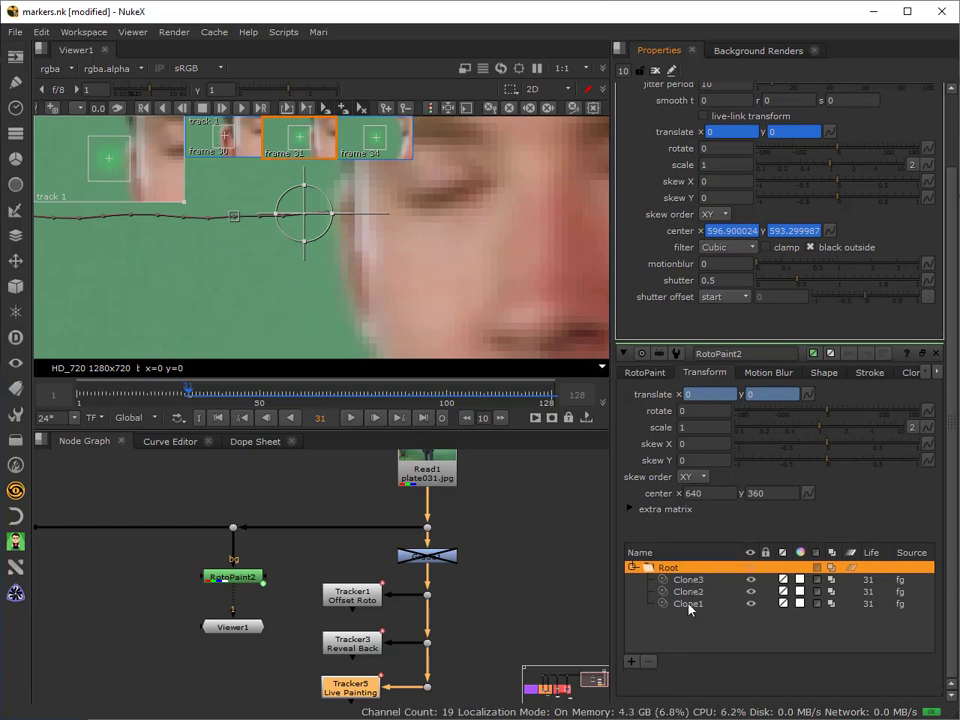
mouse_move(690, 604)
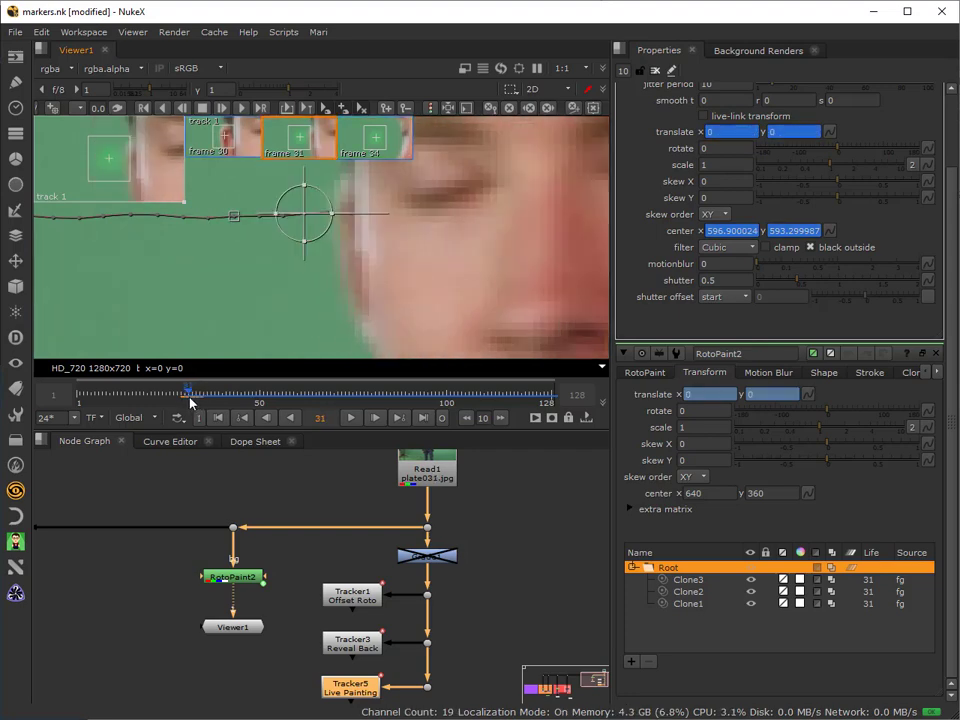
mouse_move(304, 286)
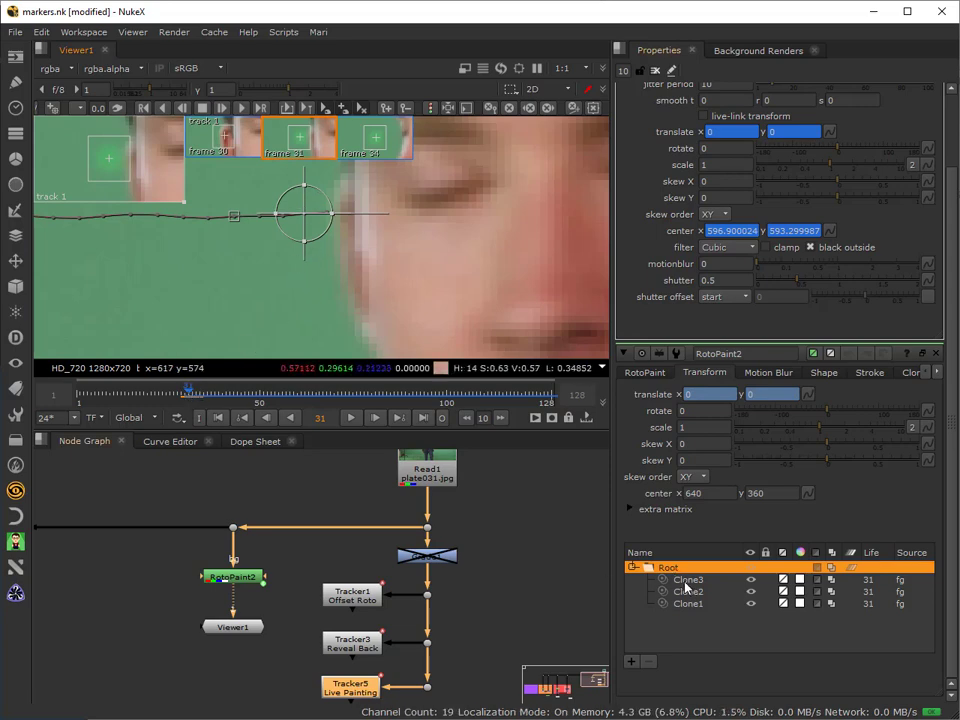
left_click(688, 580)
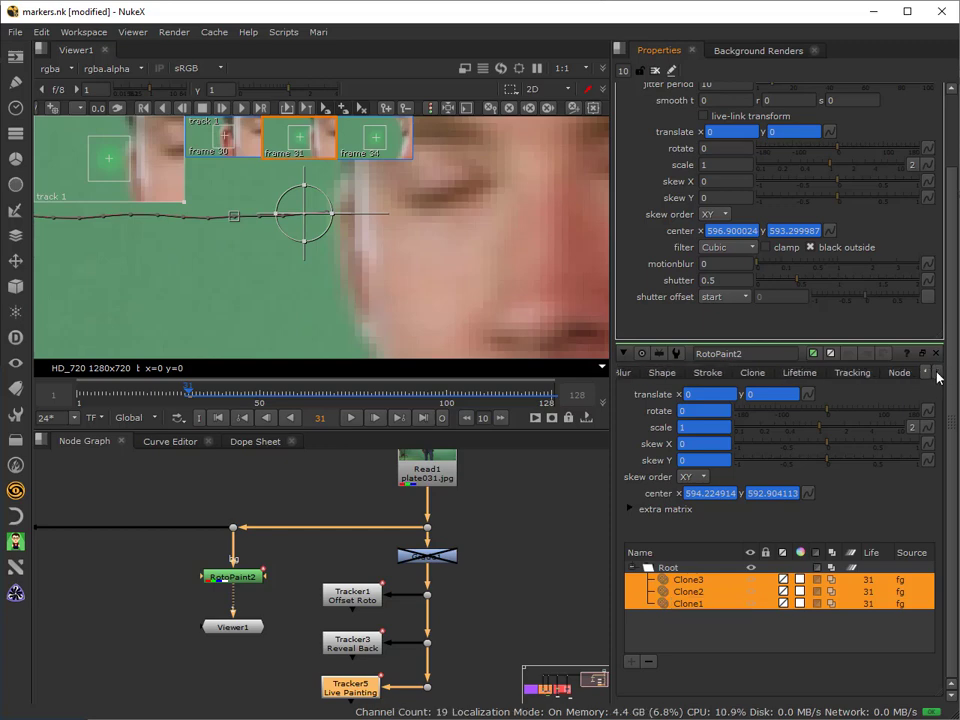
Step: Set the strokes' lifetime to a frame range ending at 128
left_click(800, 372)
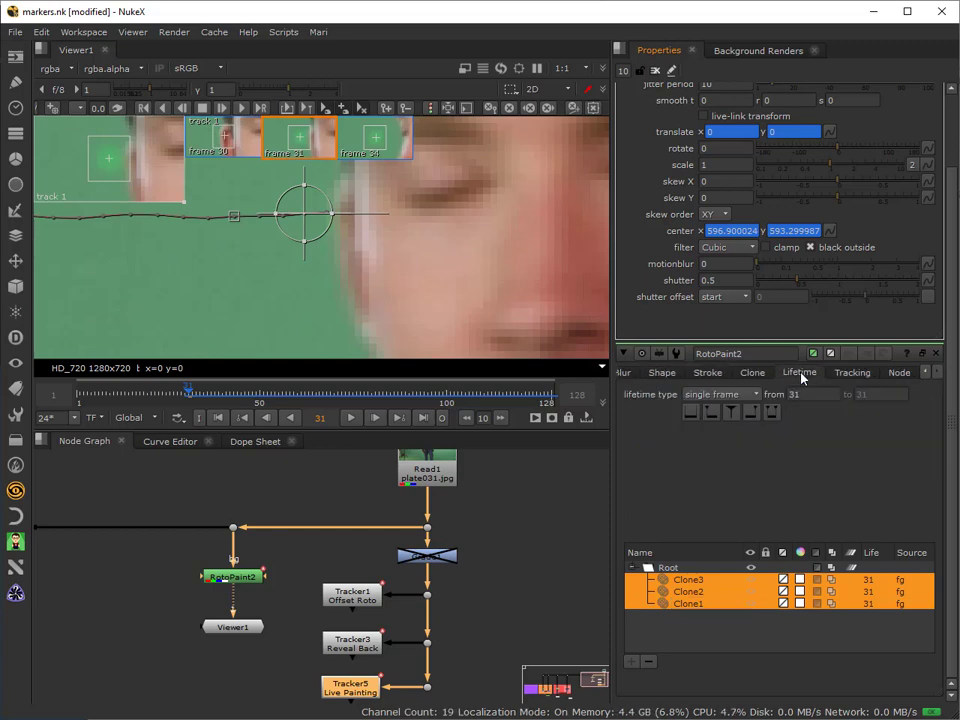
mouse_move(722, 394)
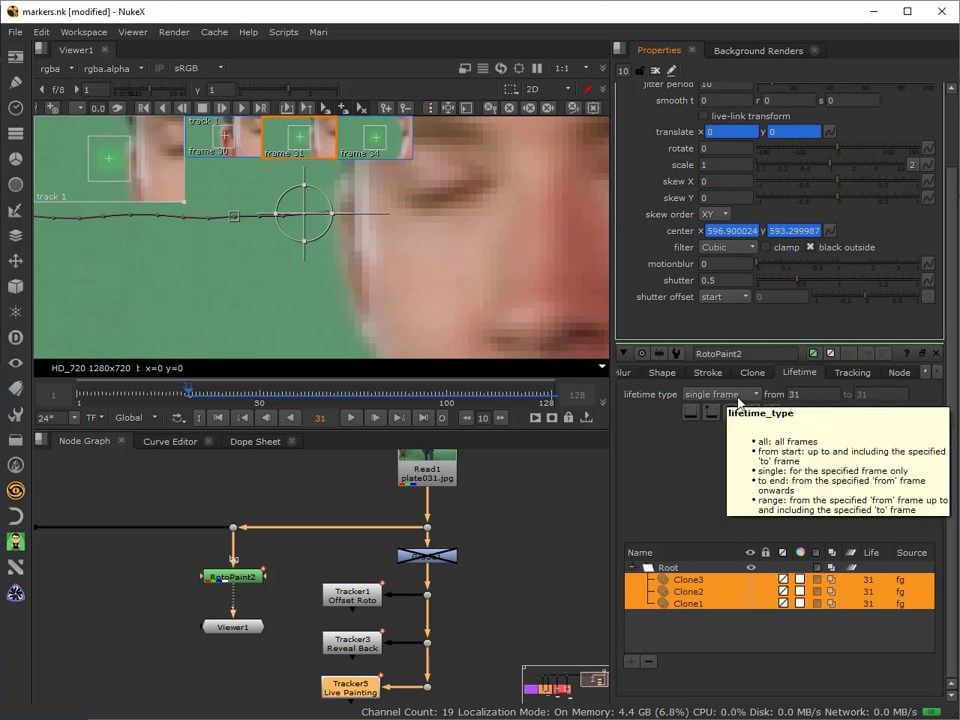
left_click(720, 394)
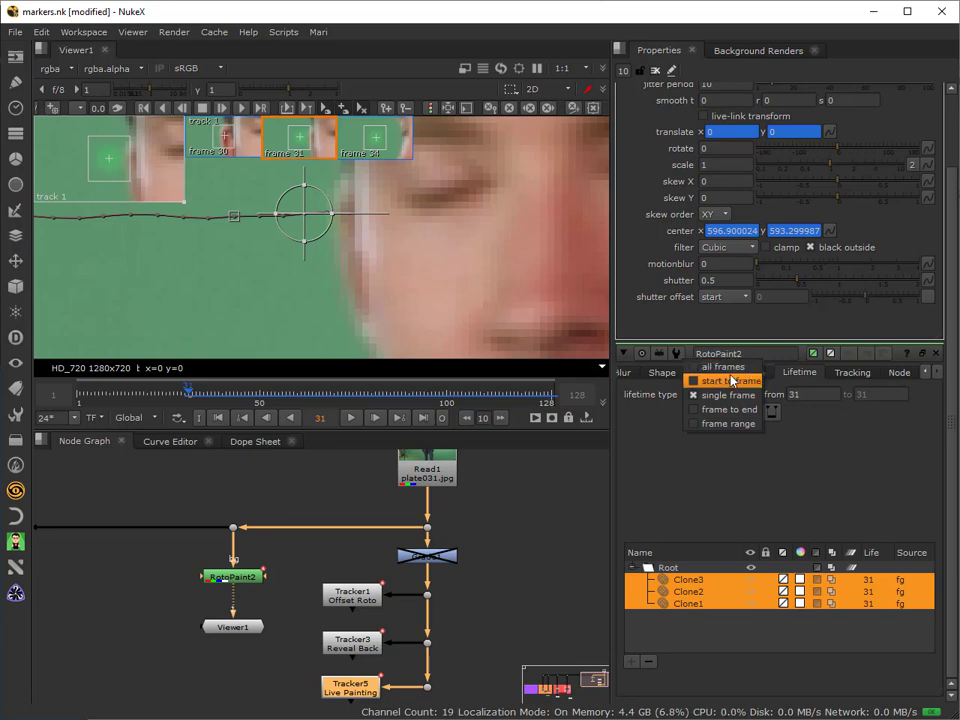
left_click(728, 424)
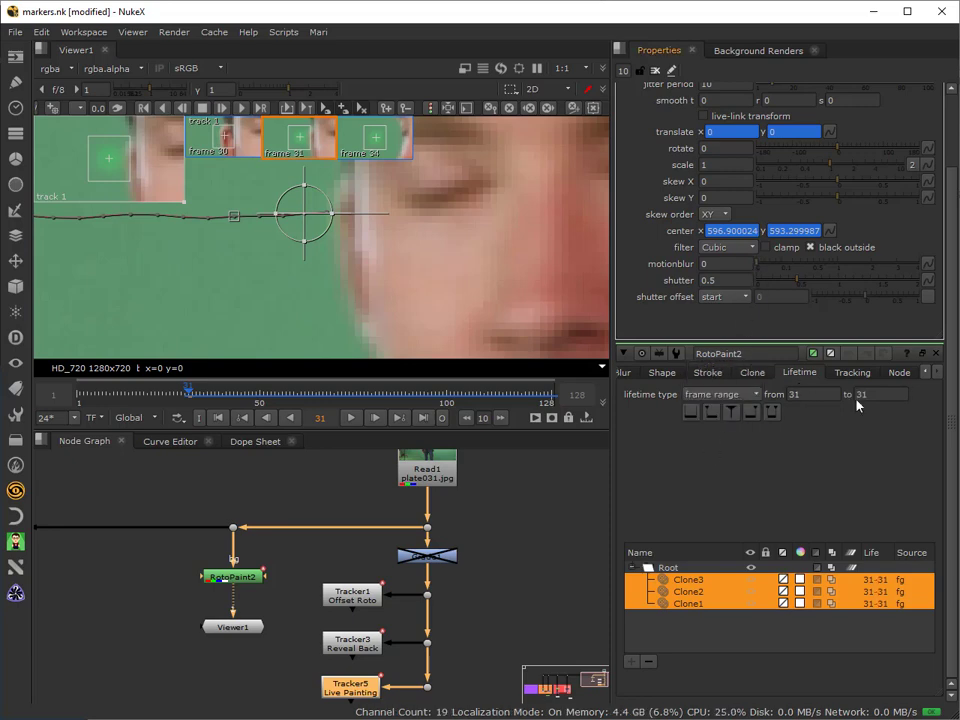
left_click(878, 392)
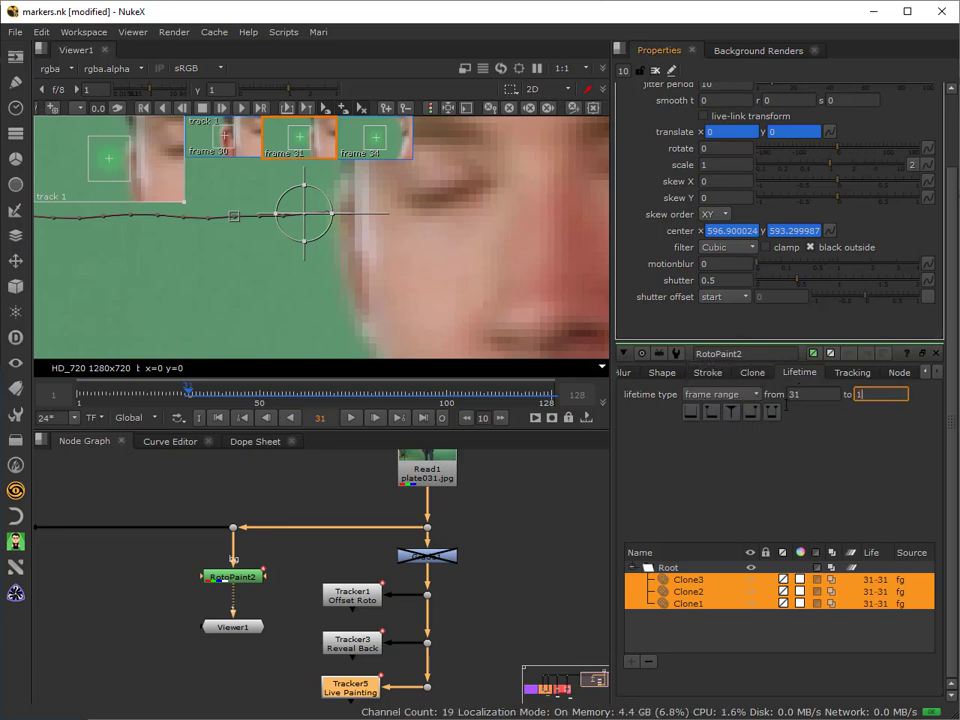
type("128")
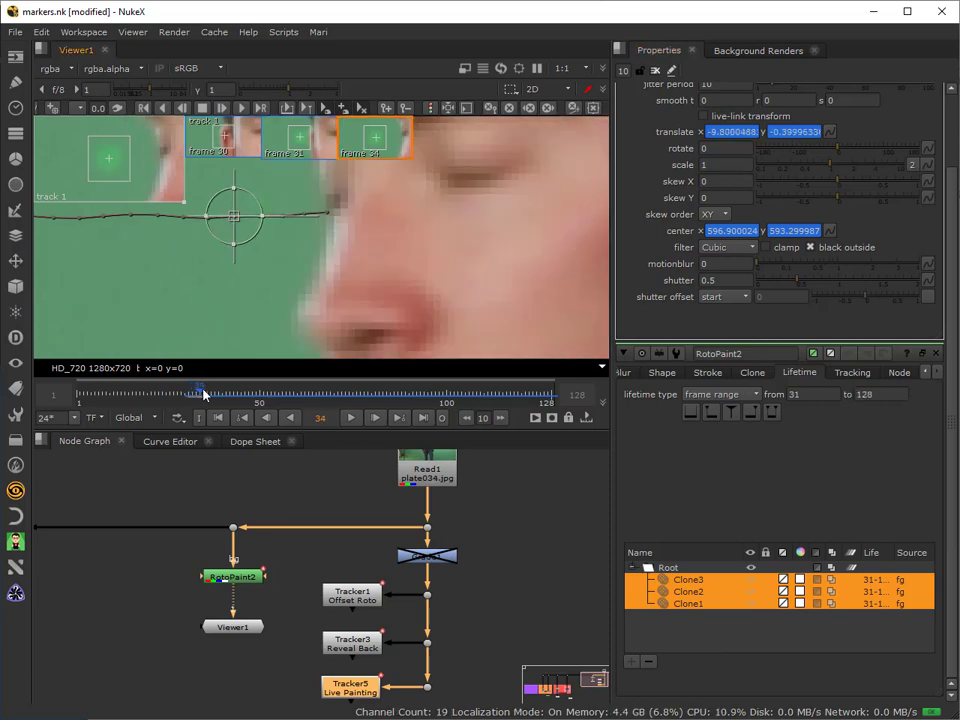
left_click_drag(200, 390, 182, 390)
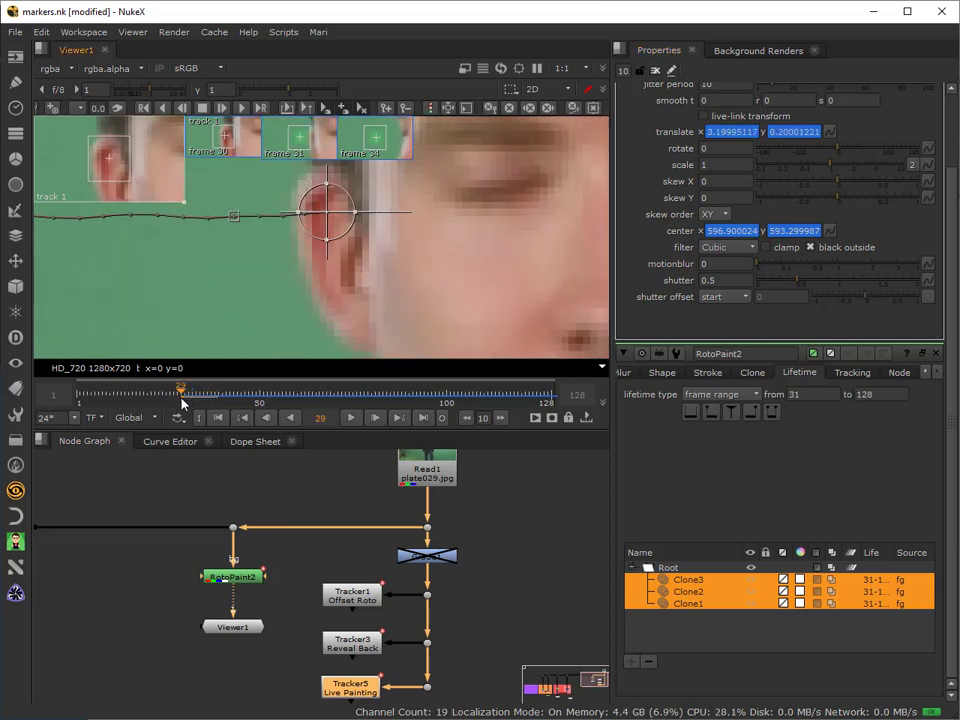
left_click(184, 390)
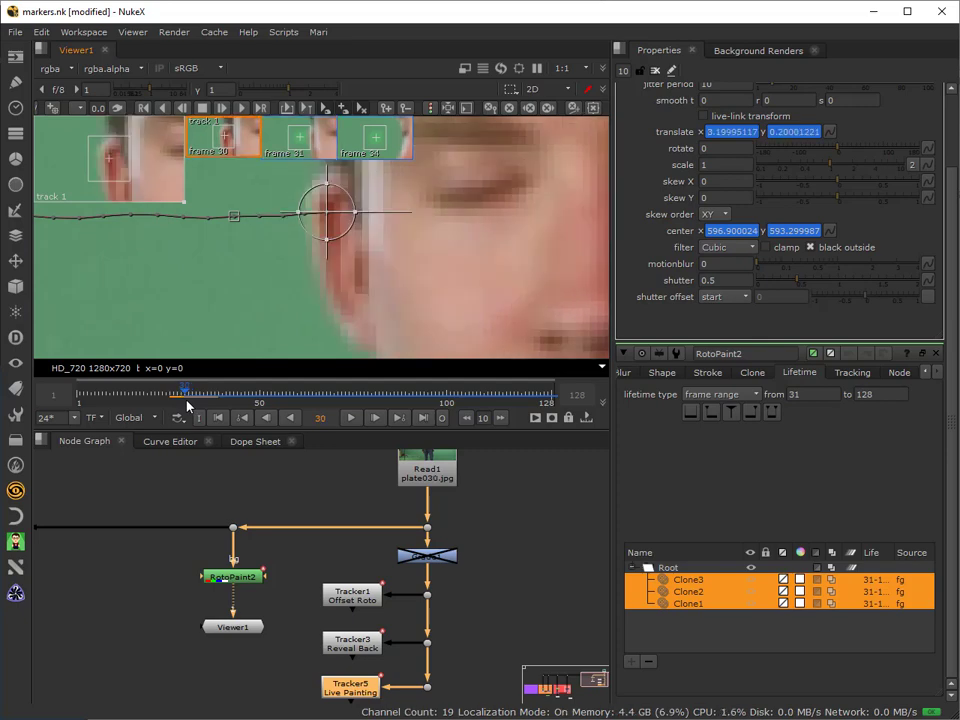
mouse_move(570, 552)
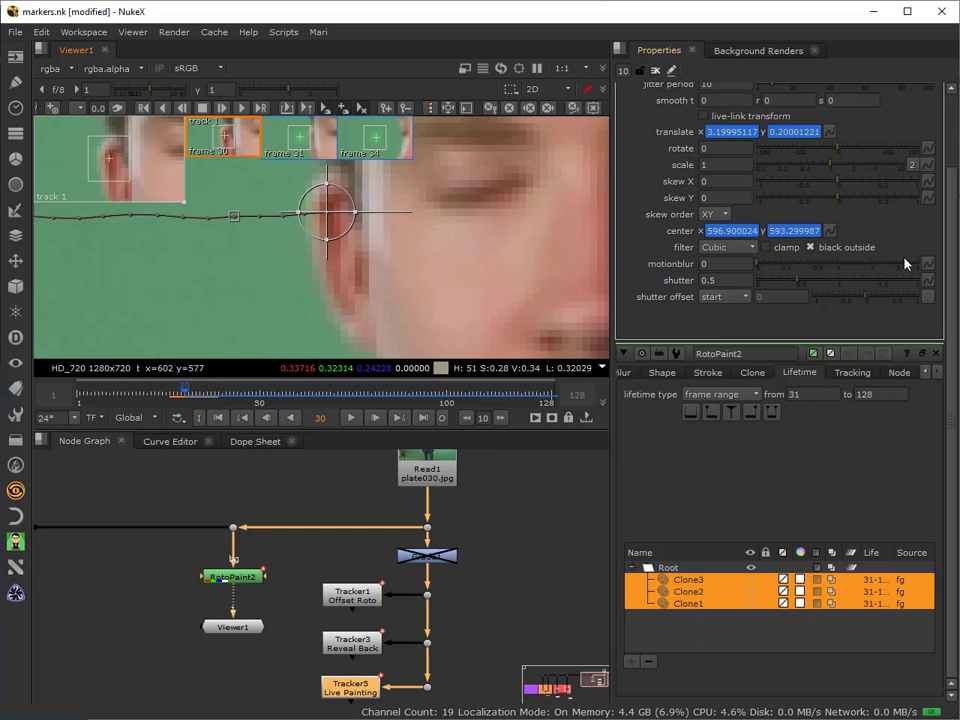
left_click(812, 392)
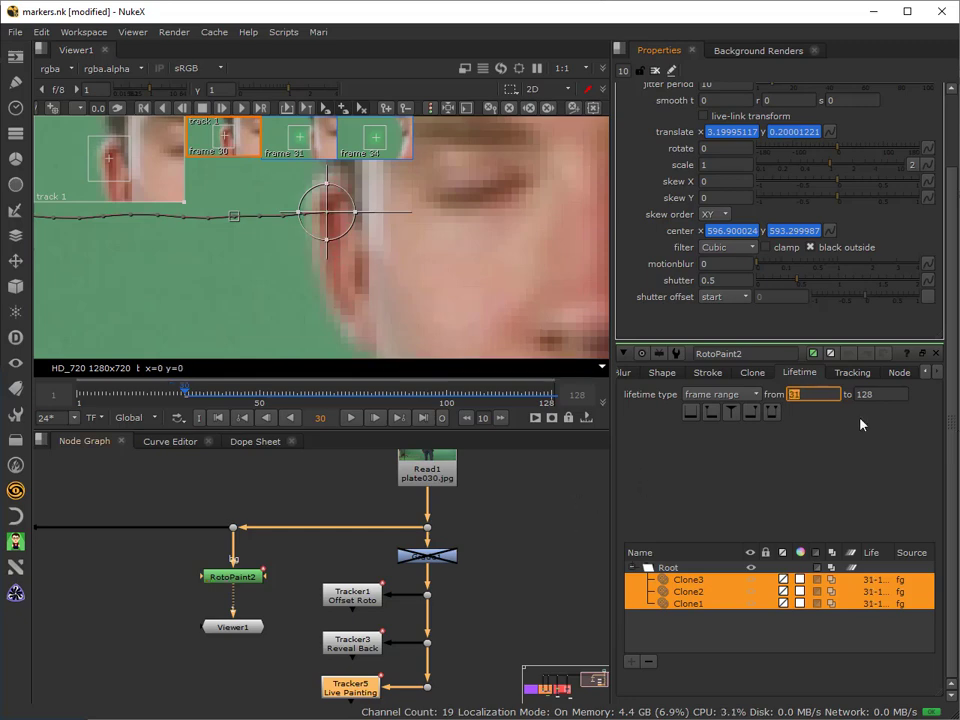
mouse_move(582, 520)
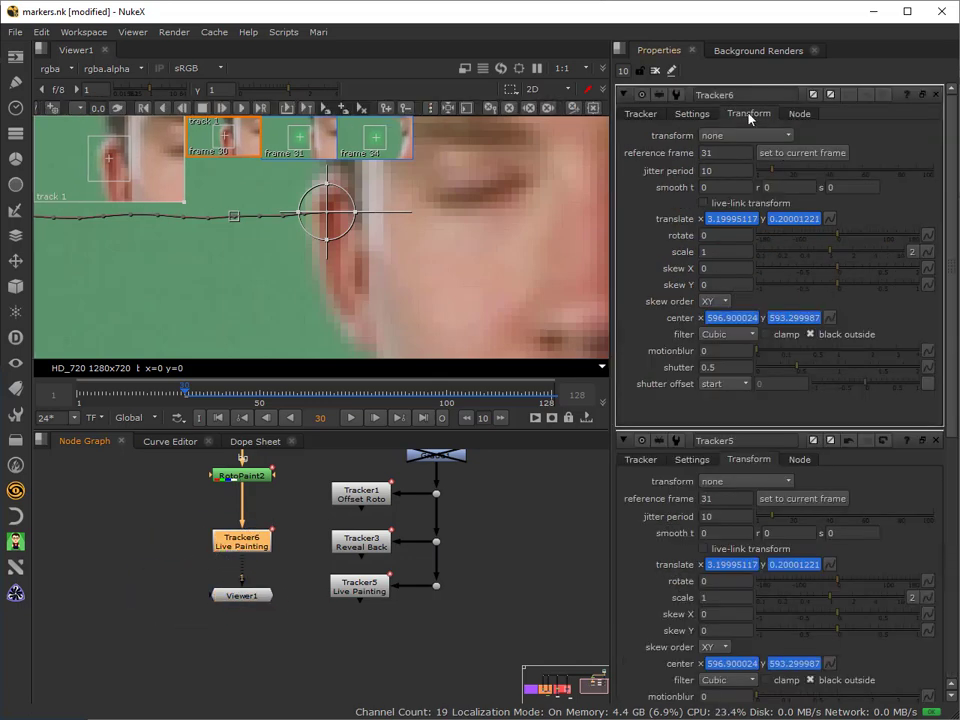
Step: Show the copied Tracker6's transform settings to view the stabilized result
left_click(744, 136)
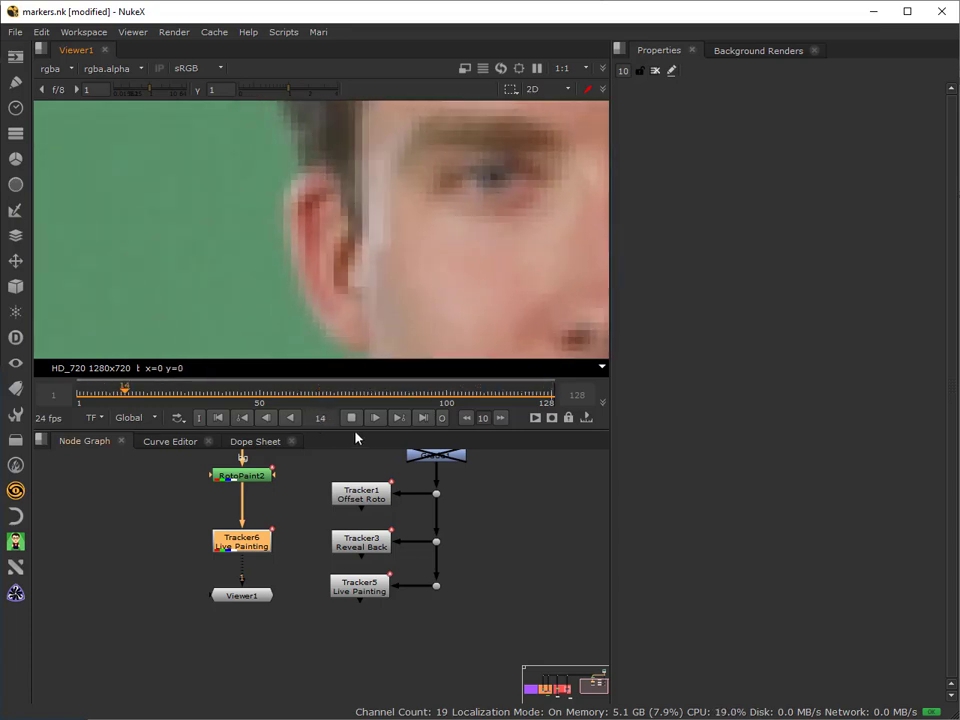
left_click(352, 418)
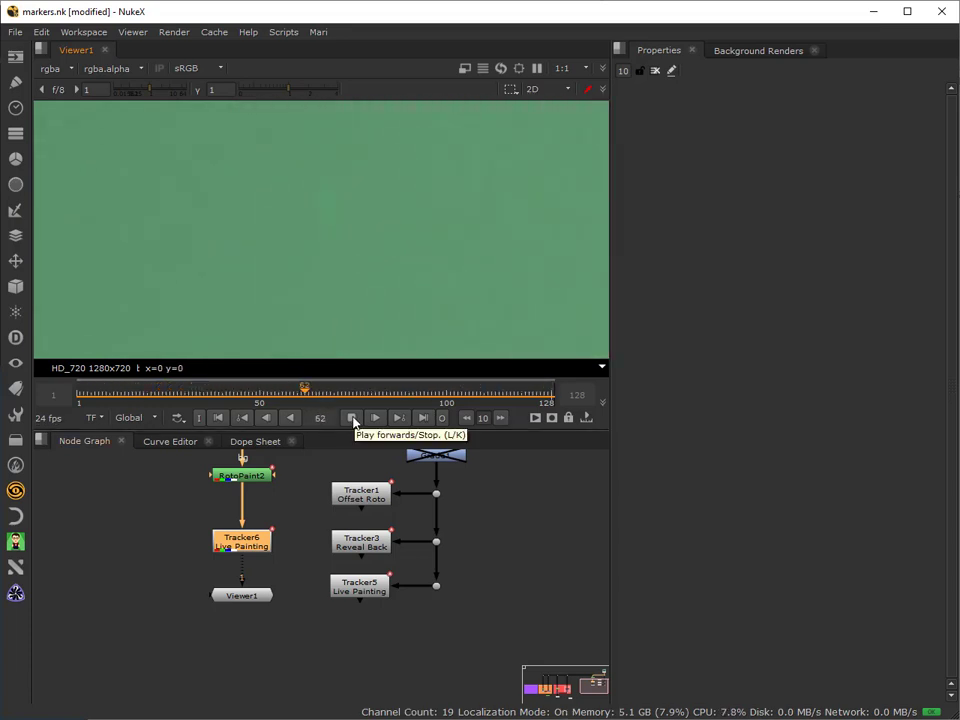
left_click(352, 418)
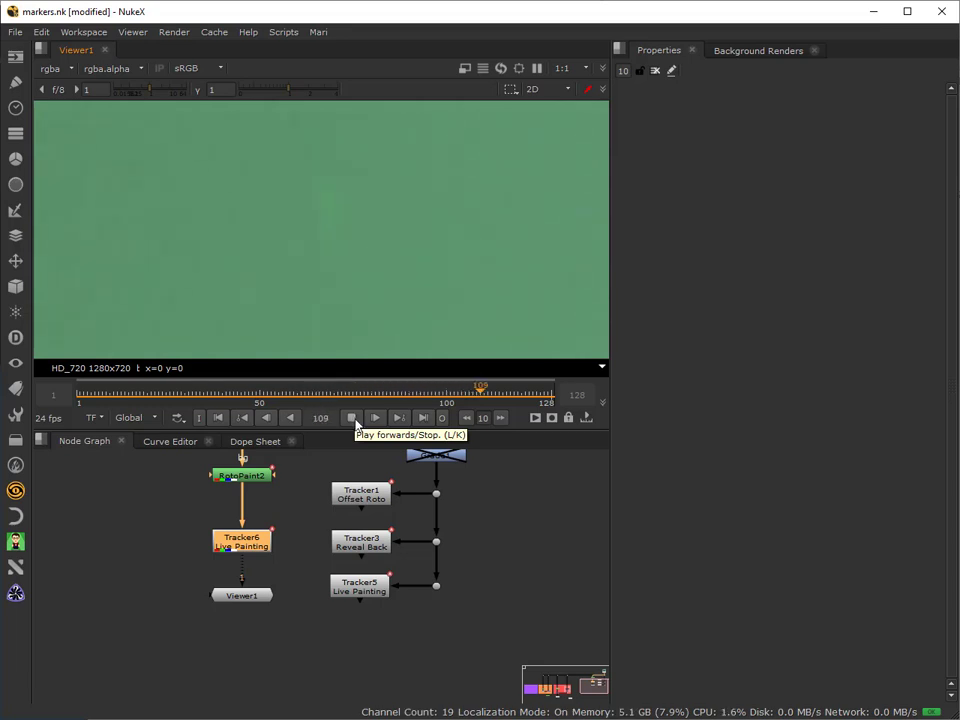
left_click(352, 418)
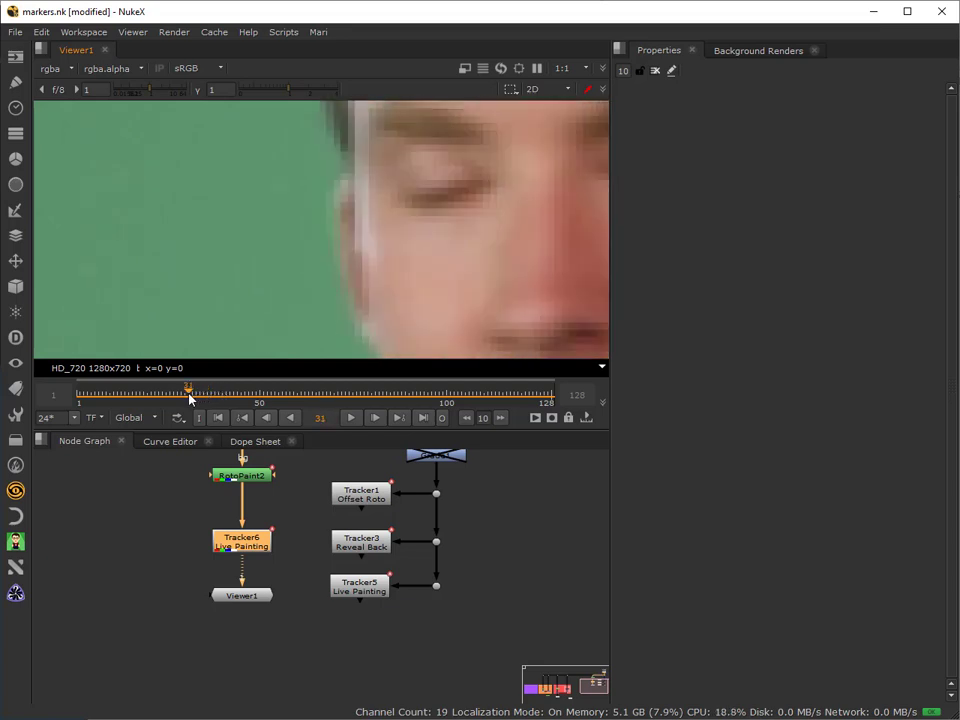
left_click(374, 418)
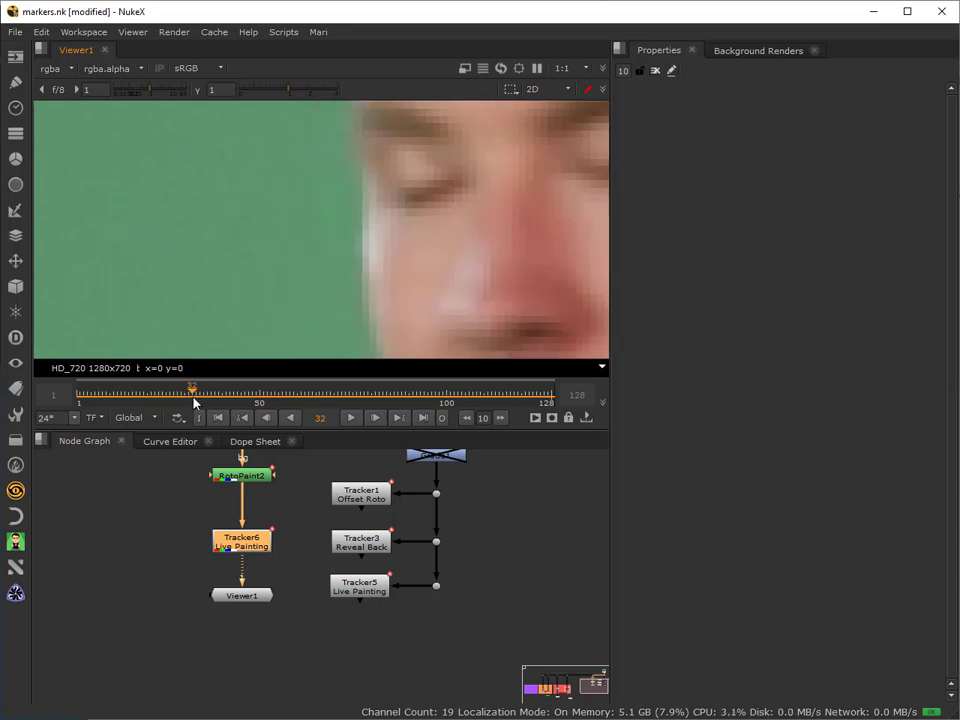
left_click(218, 418)
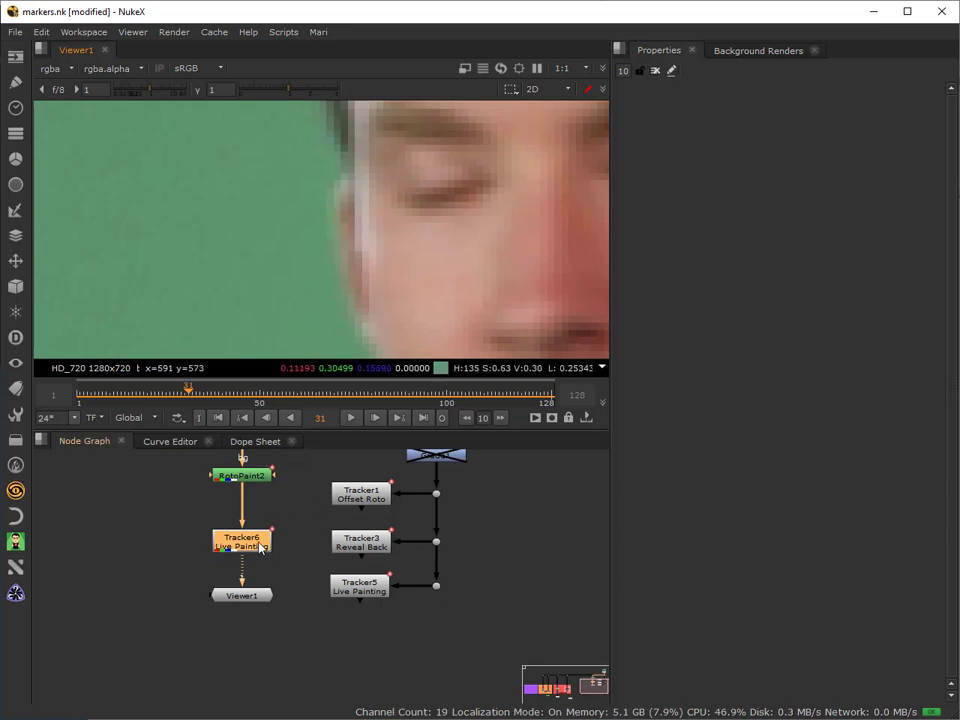
Step: Reopen the RotoPaint2 node's settings from the Node Graph
left_click(240, 474)
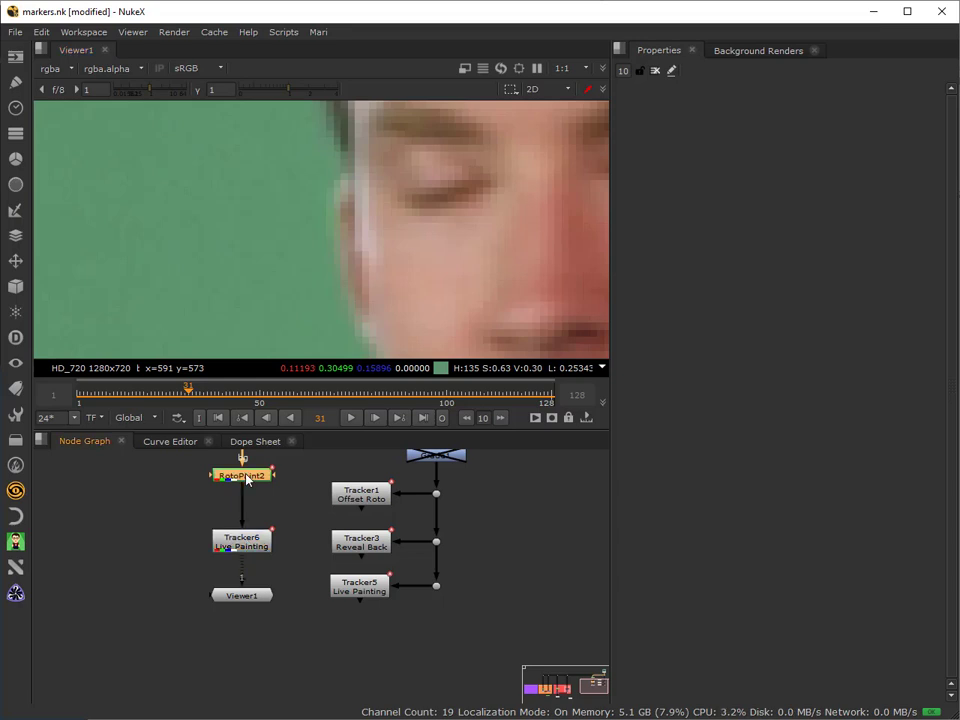
double_click(240, 474)
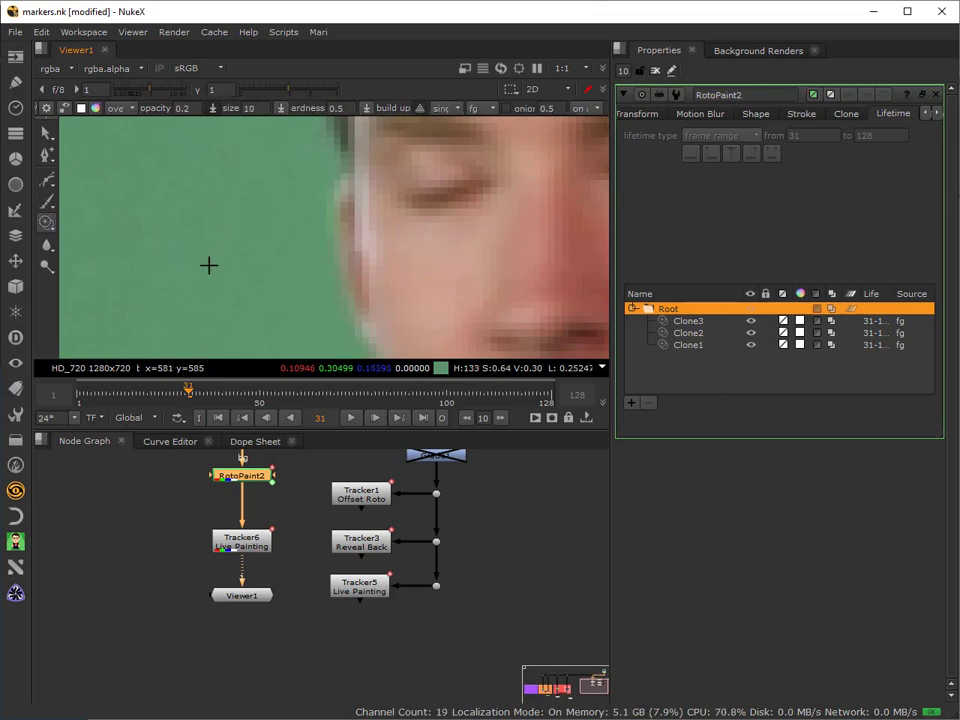
mouse_move(228, 294)
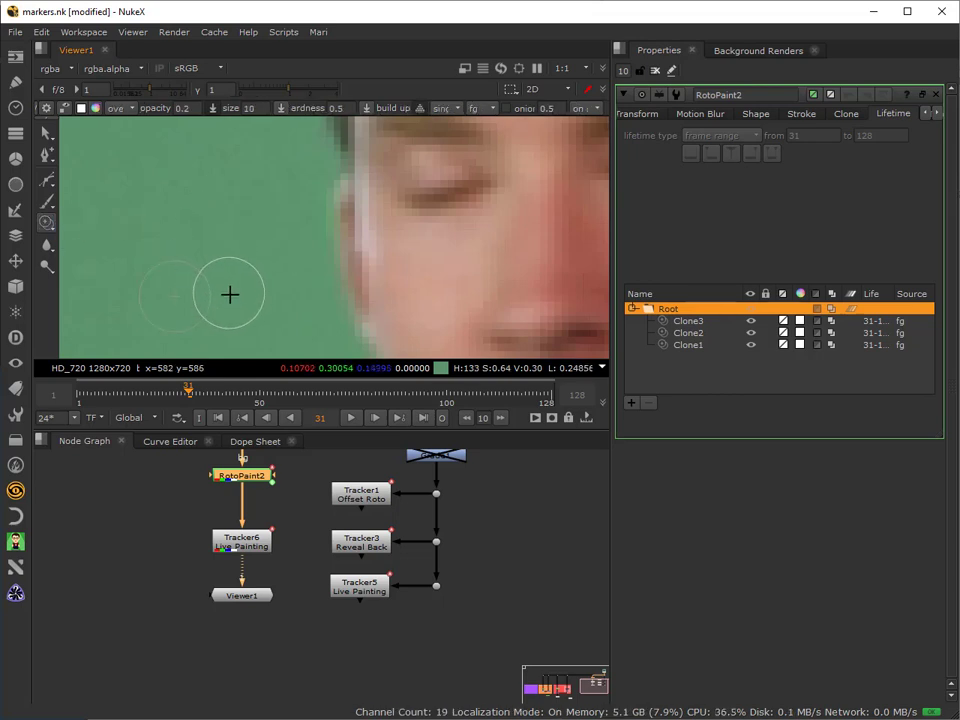
mouse_move(260, 298)
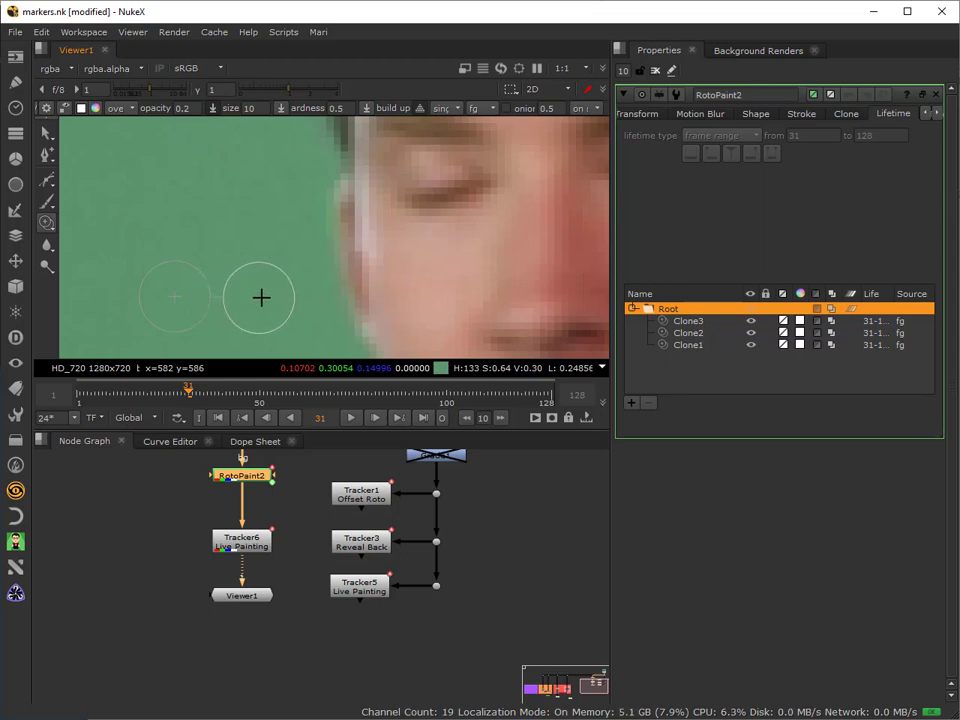
mouse_move(272, 296)
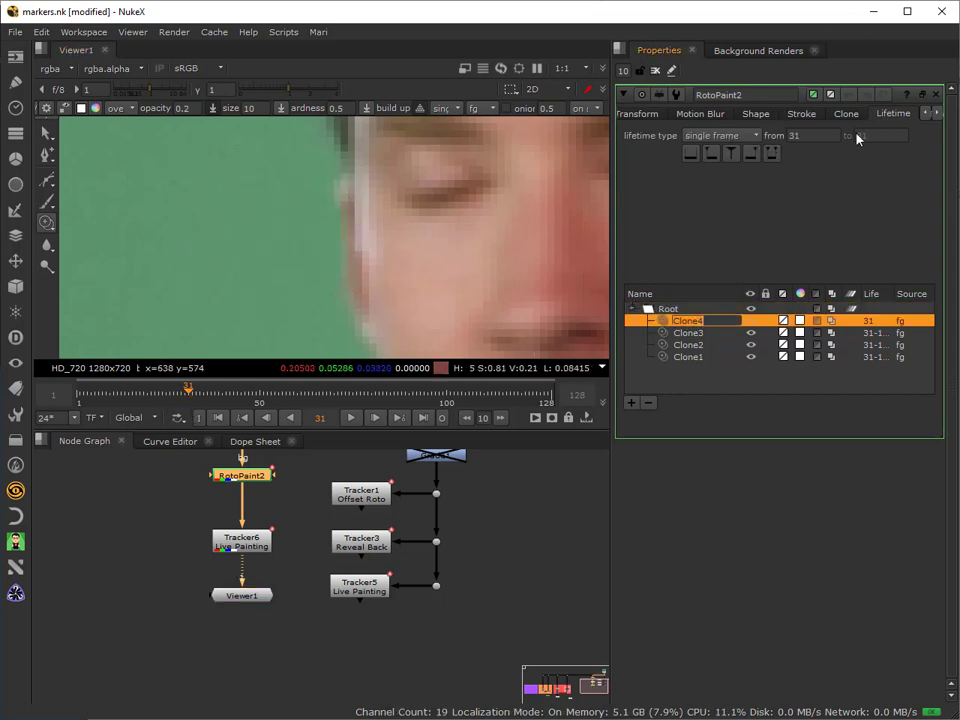
Step: Set the fourth clone stroke's lifetime to a frame range ending at 128
left_click(718, 136)
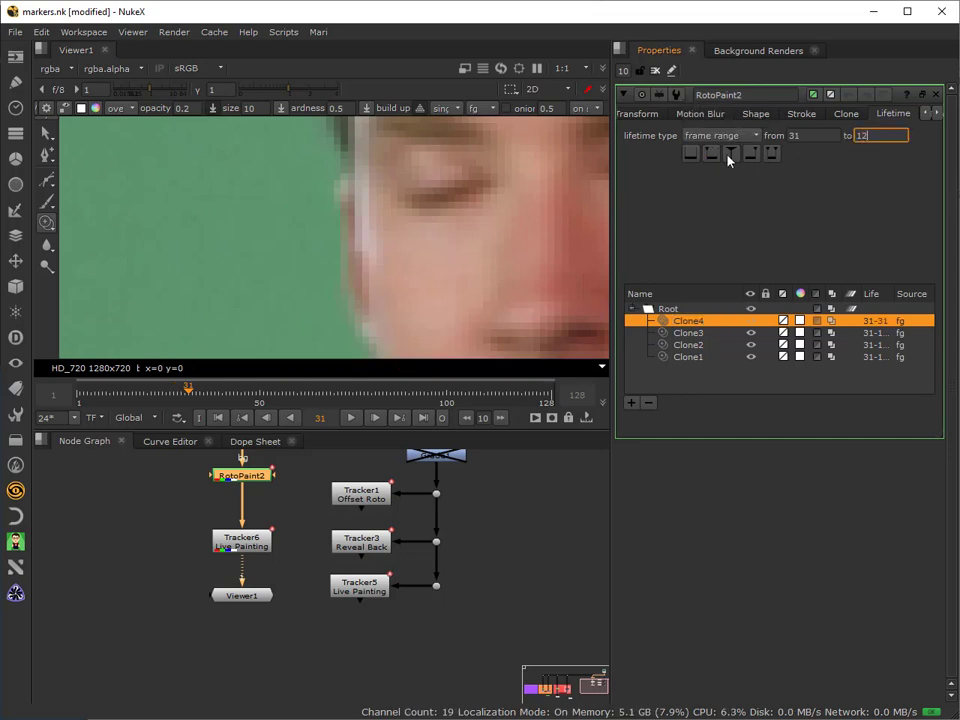
type("128")
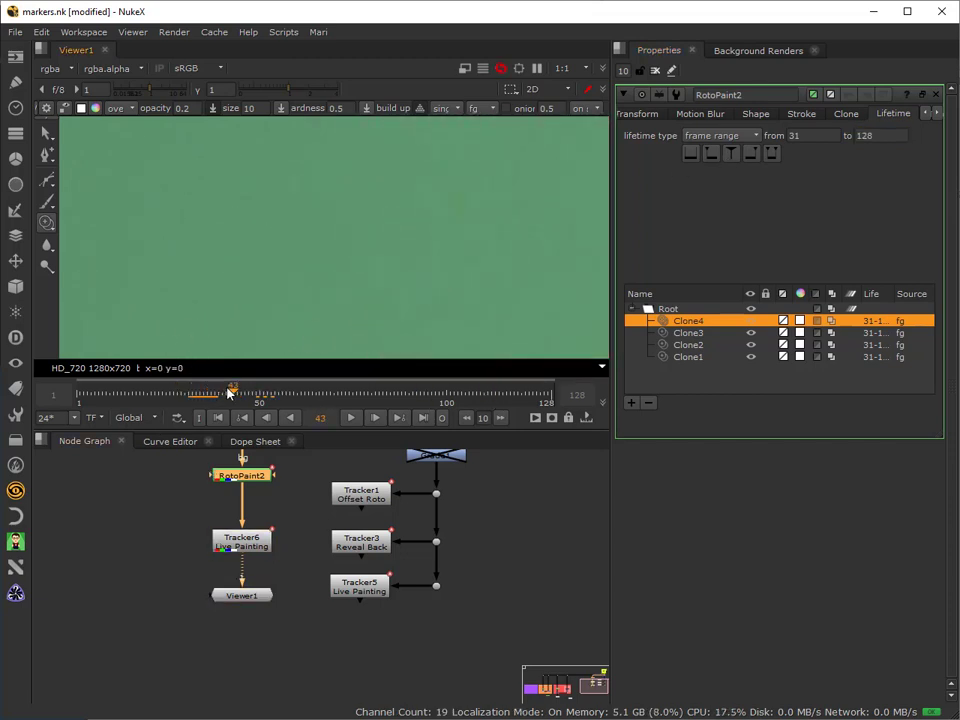
Step: Scrub the close-up back to frame 31, where a green spot still shows beside the face
left_click_drag(232, 390, 380, 390)
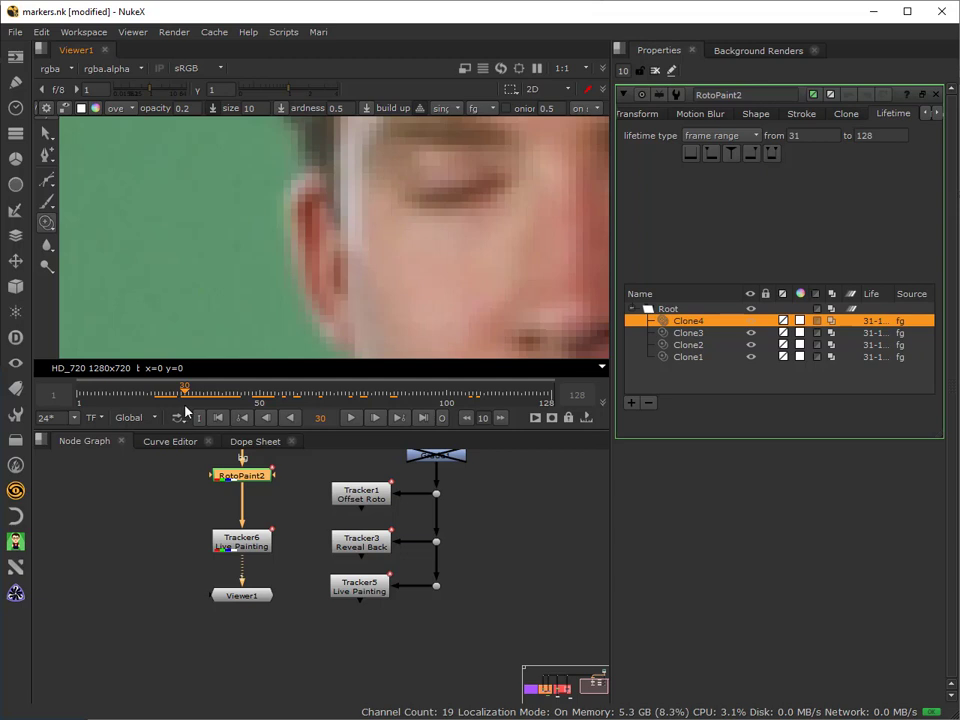
mouse_move(360, 420)
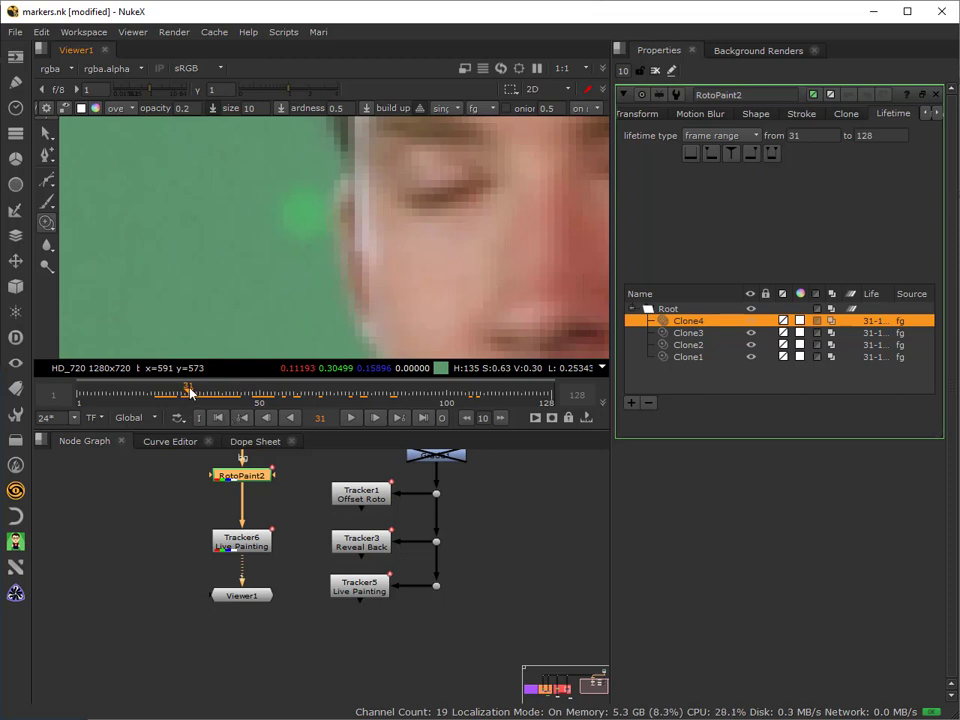
left_click_drag(188, 392, 184, 392)
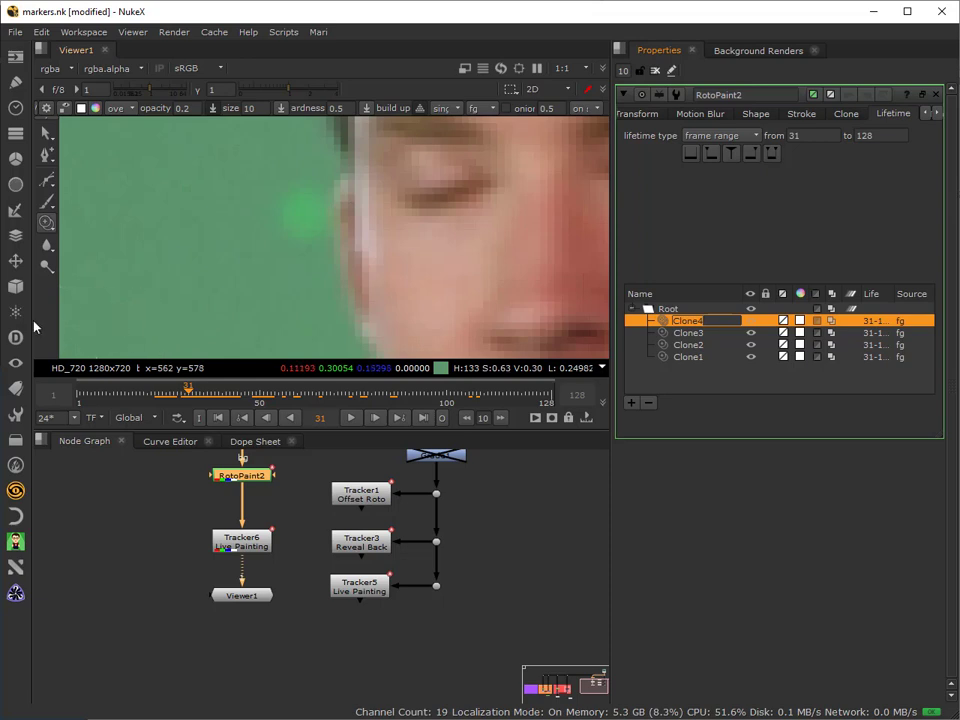
mouse_move(52, 490)
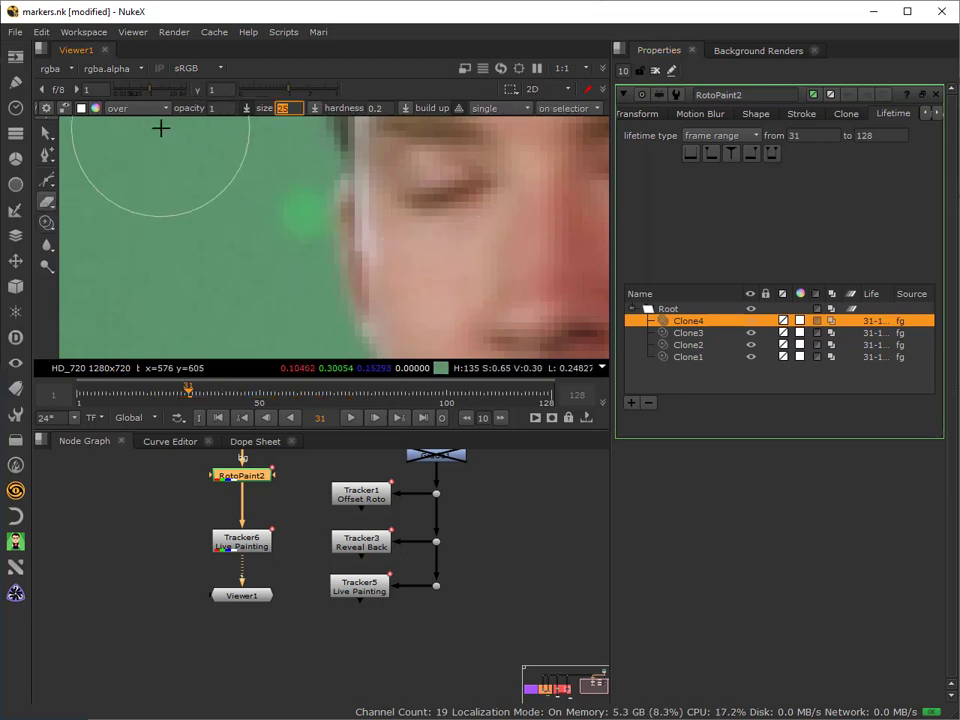
Step: Erase the green spot beside the face on frame 31 with an eraser brush of size 5
type("5")
left_click(220, 108)
type("0.8")
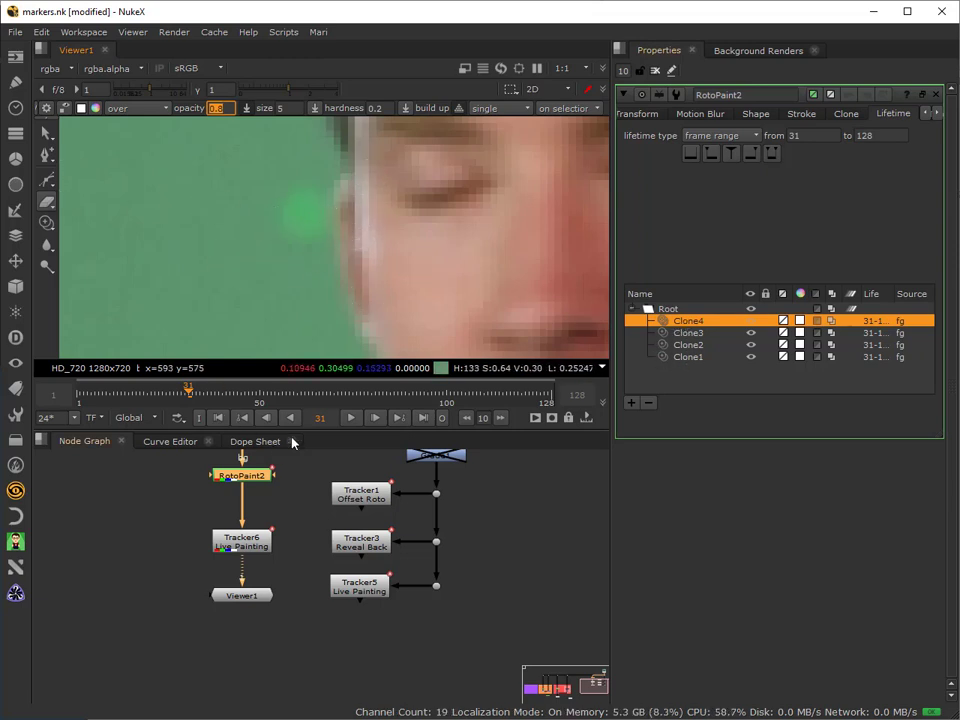
mouse_move(350, 202)
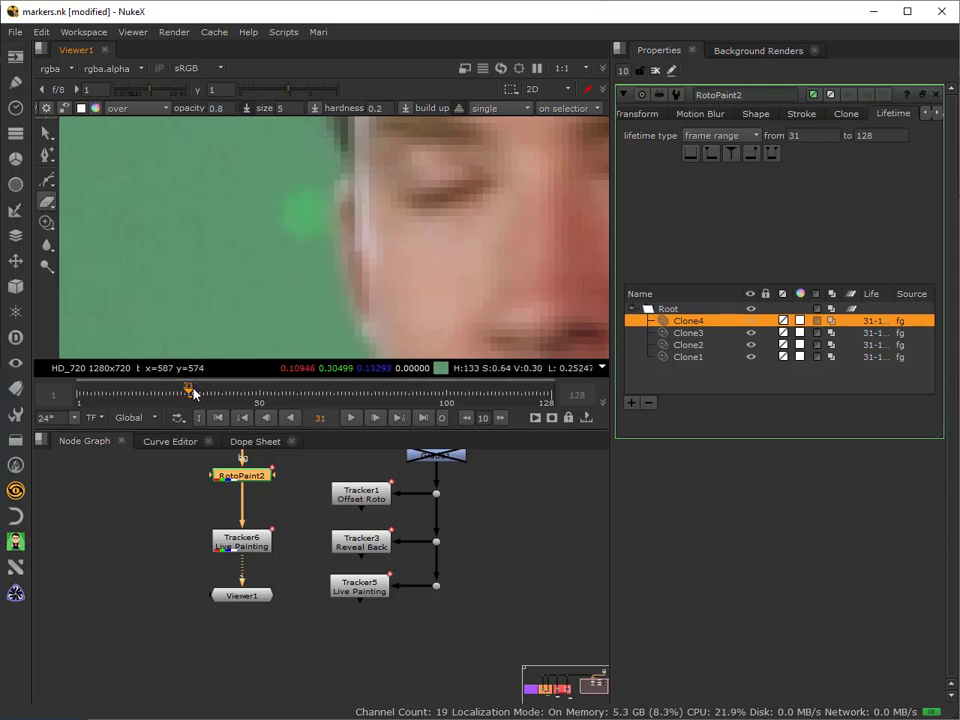
left_click_drag(190, 388, 184, 388)
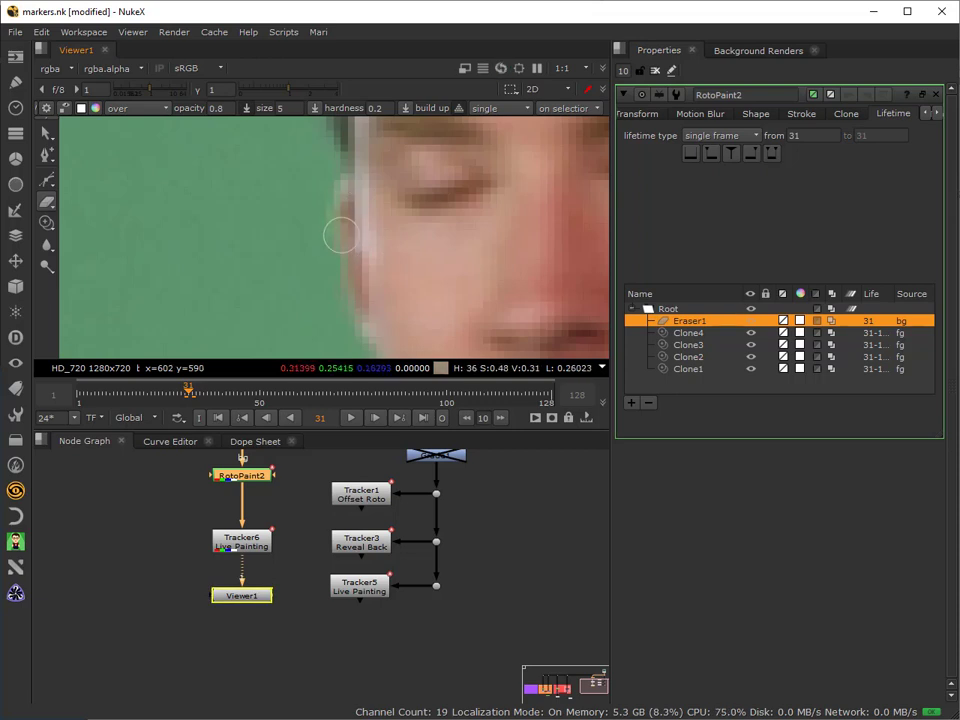
mouse_move(336, 248)
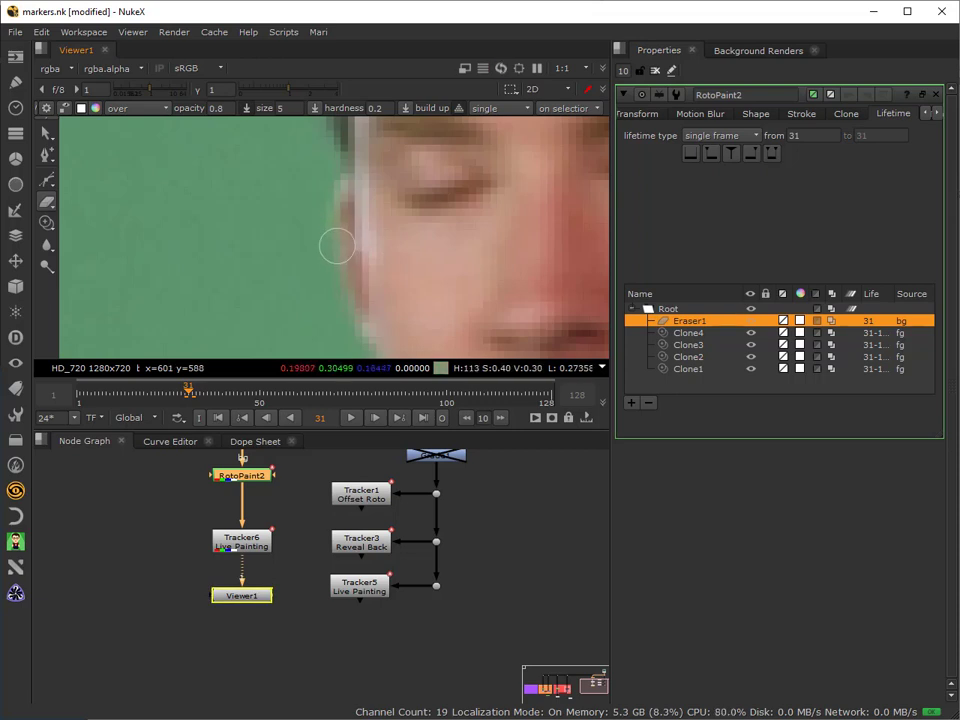
mouse_move(352, 292)
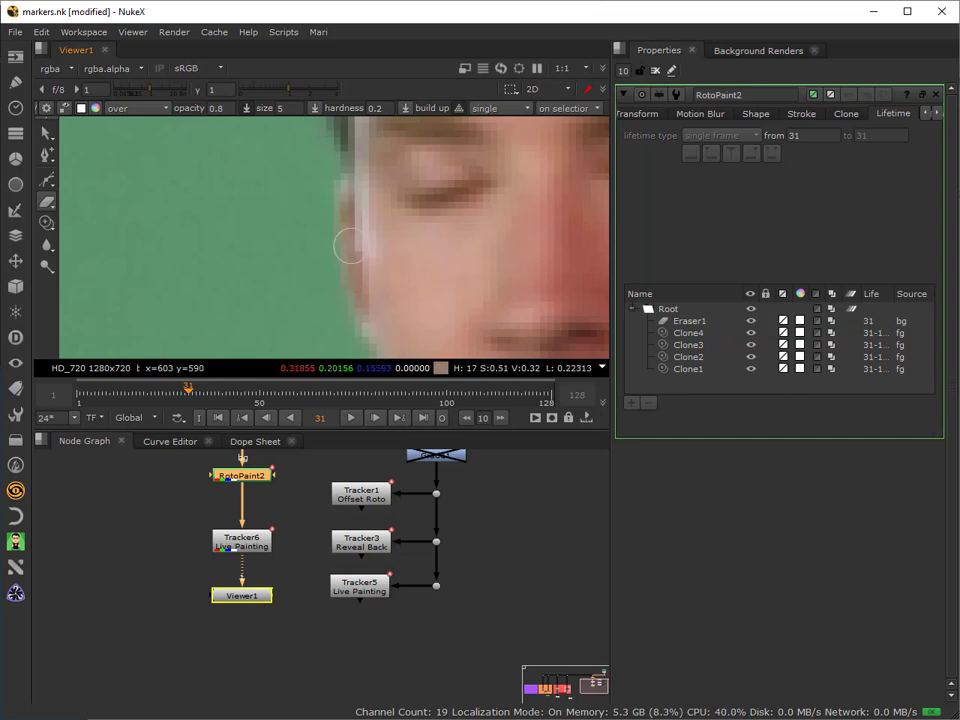
mouse_move(342, 276)
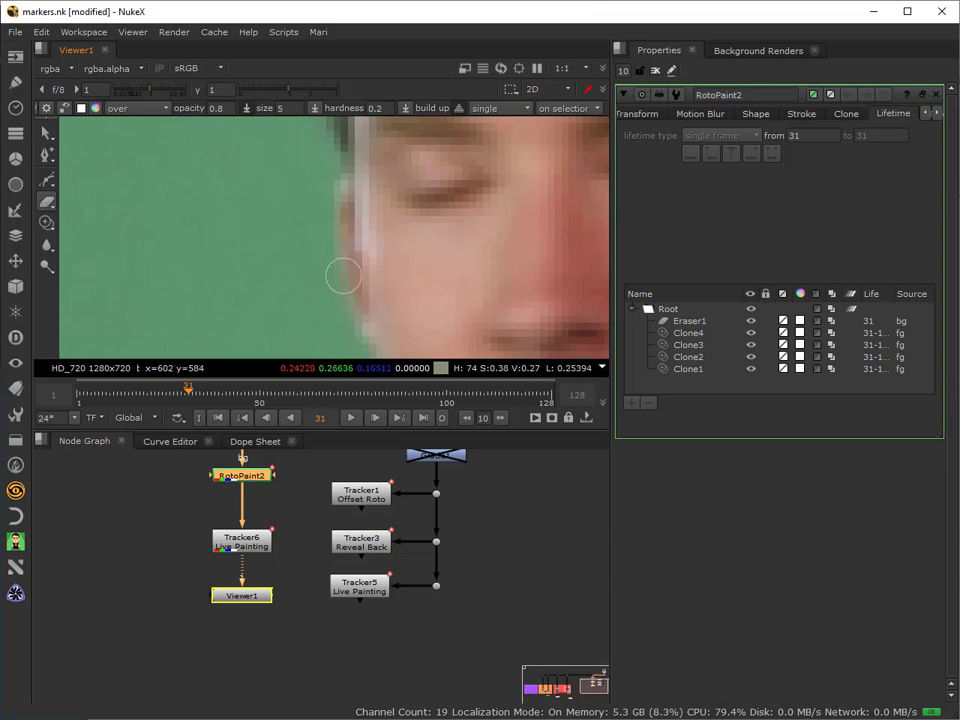
mouse_move(344, 190)
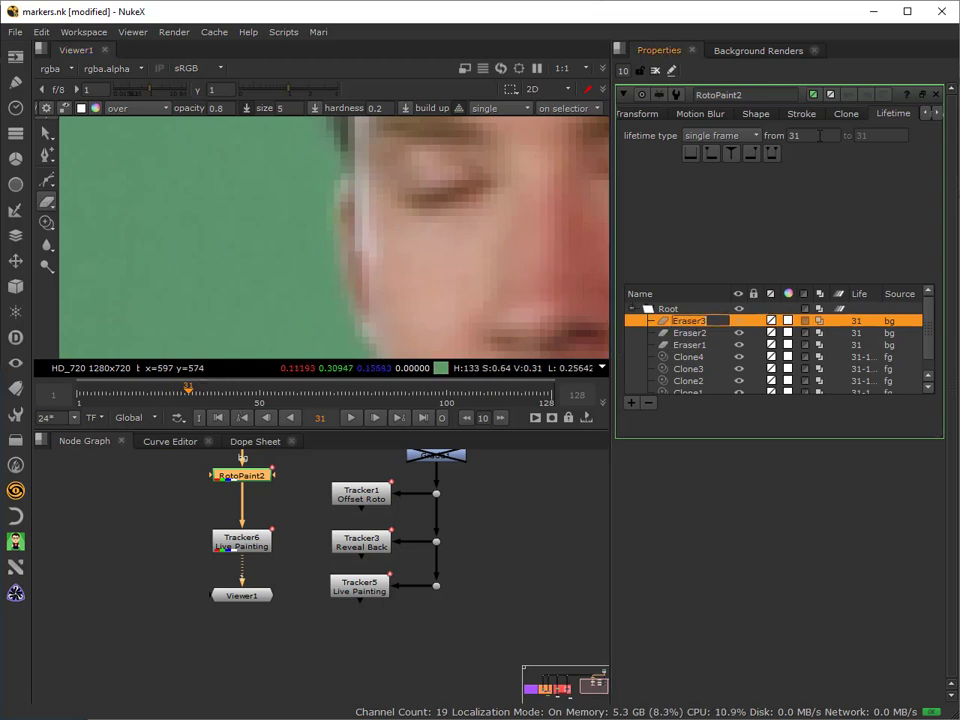
mouse_move(792, 136)
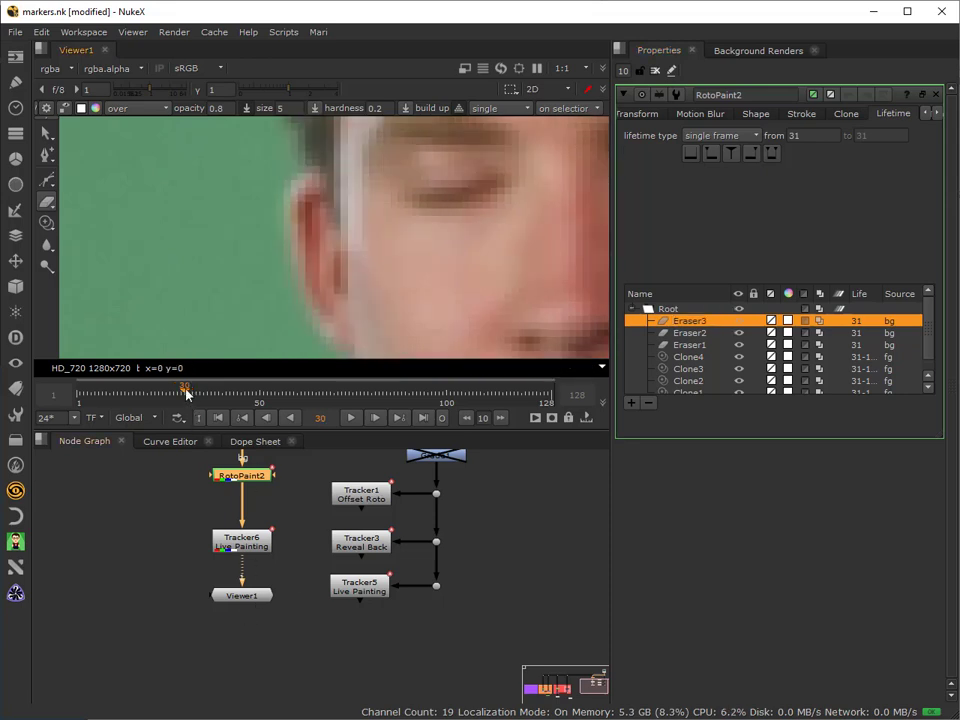
Step: Return to the shot start and play the cleaned close-up forward to review the ear fix
left_click_drag(184, 390, 172, 390)
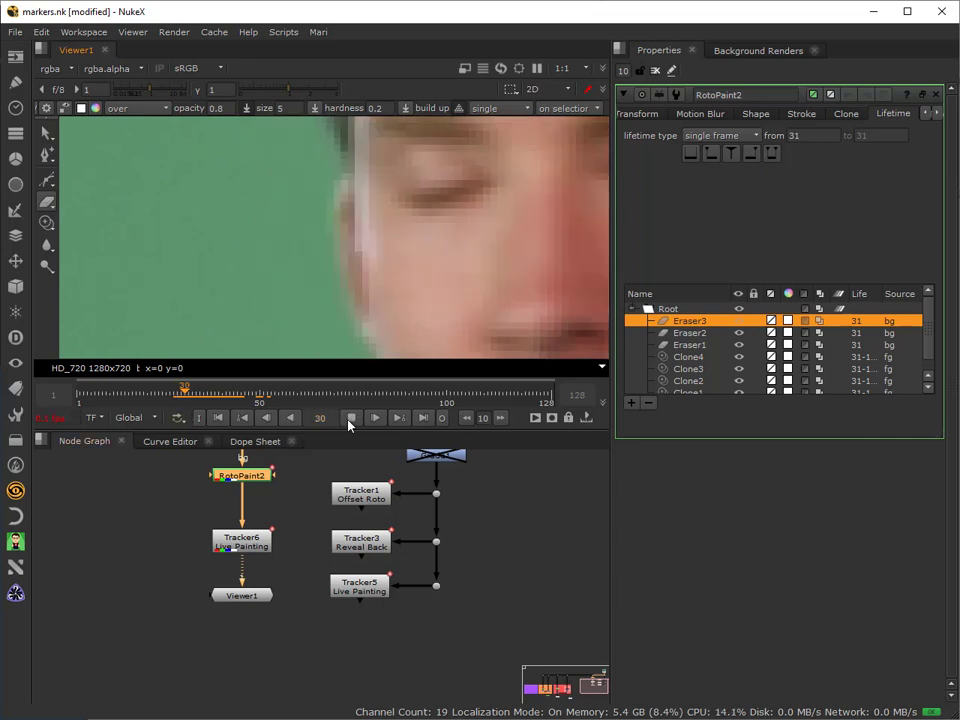
left_click(376, 418)
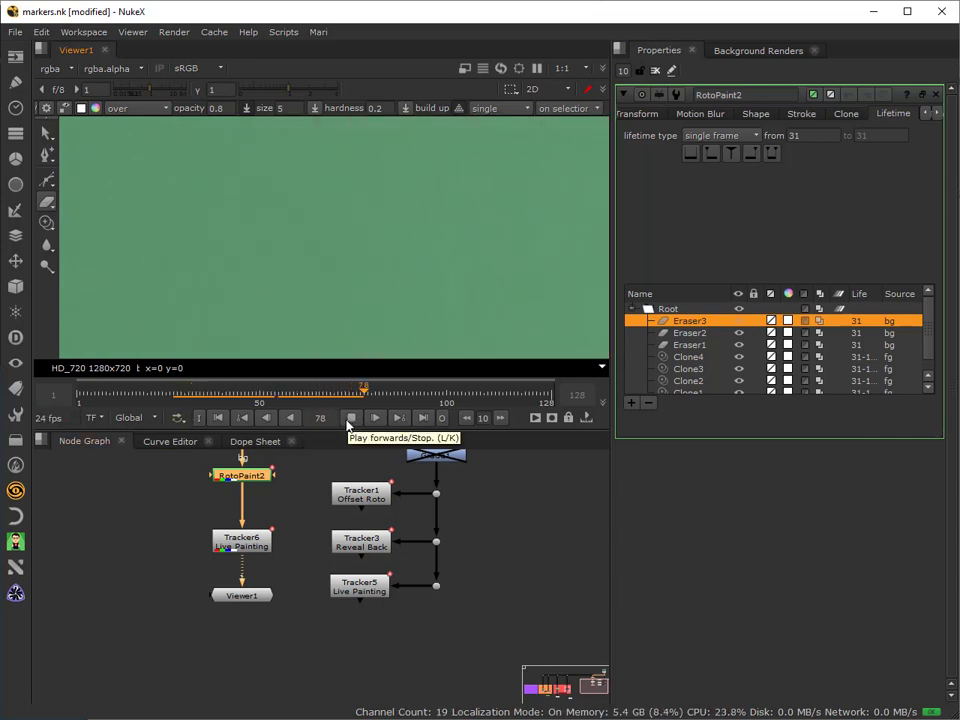
left_click(352, 418)
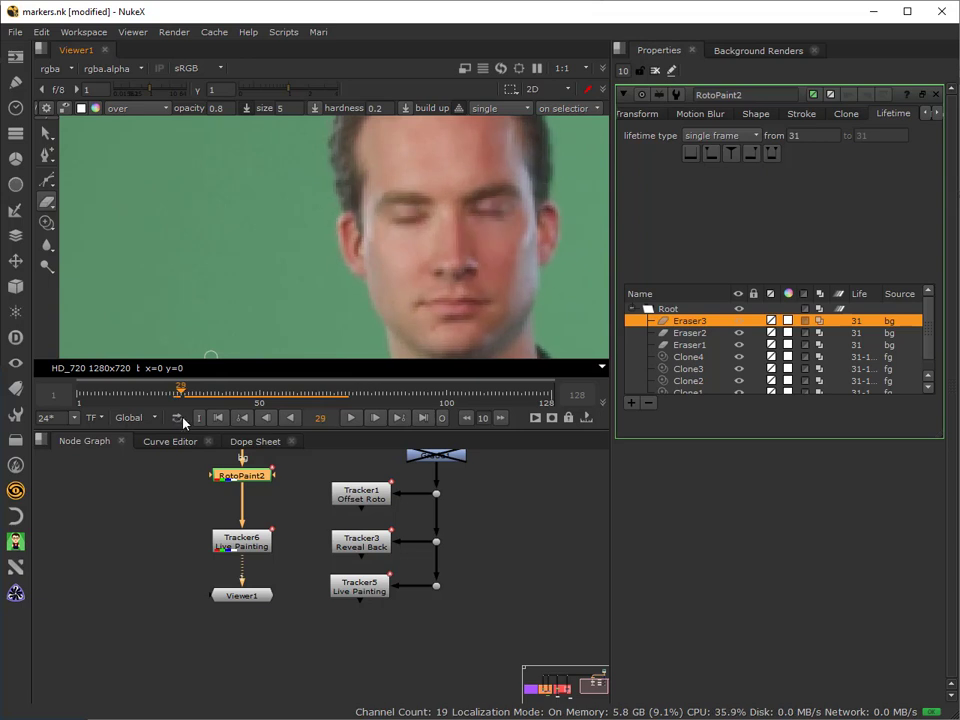
Step: Return to the painted frame 31 before removing the extra eraser strokes
left_click(352, 418)
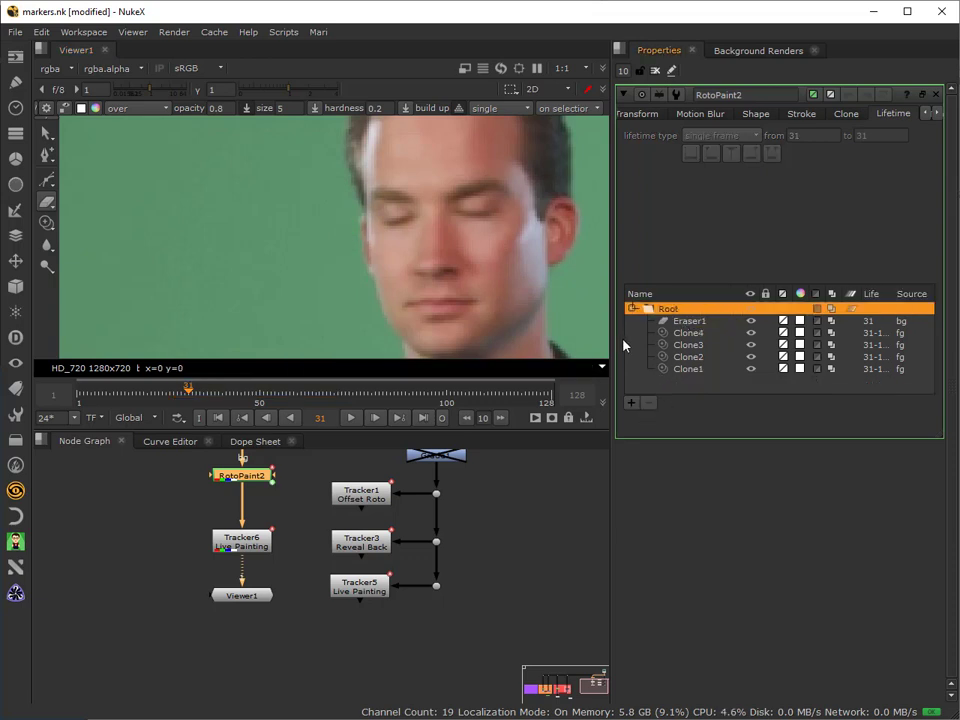
mouse_move(644, 308)
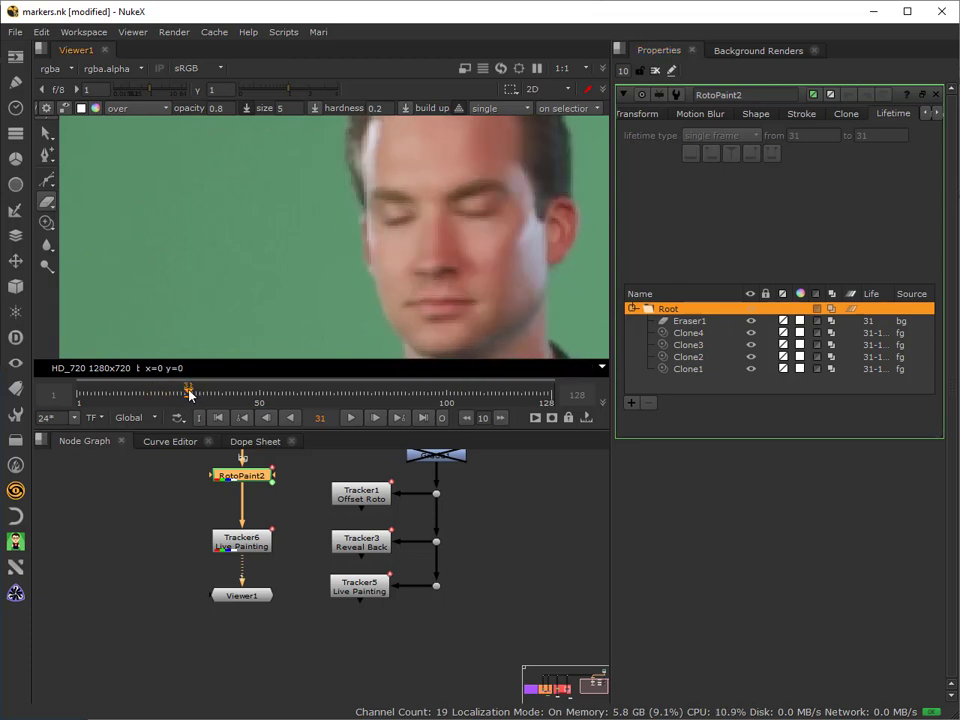
mouse_move(294, 246)
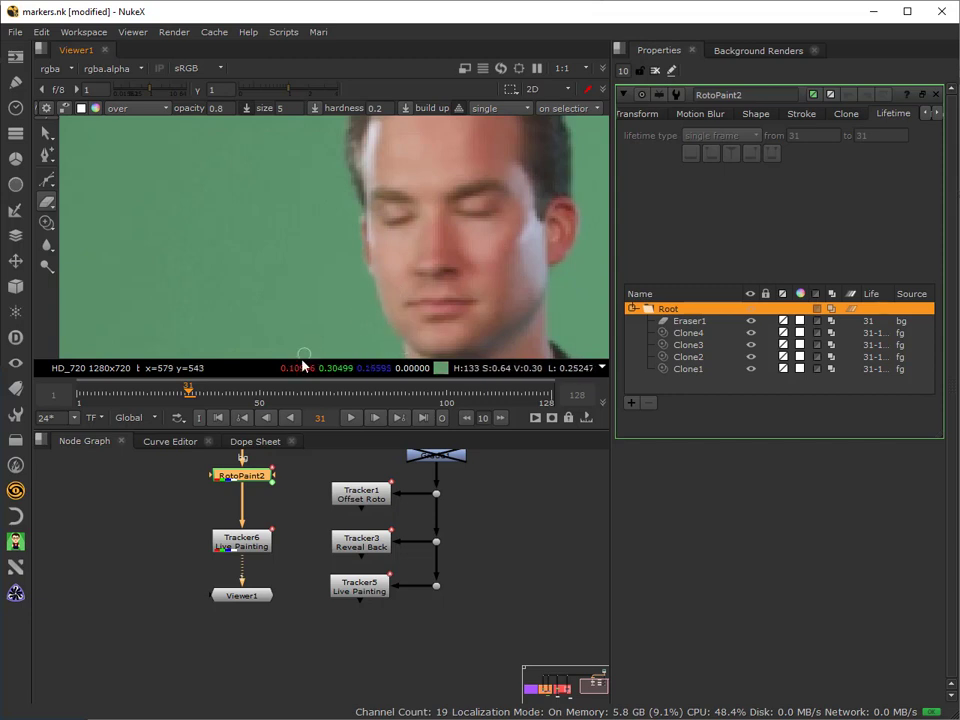
Step: Step through later frames where the presenter turns his head away
left_click_drag(188, 388, 224, 388)
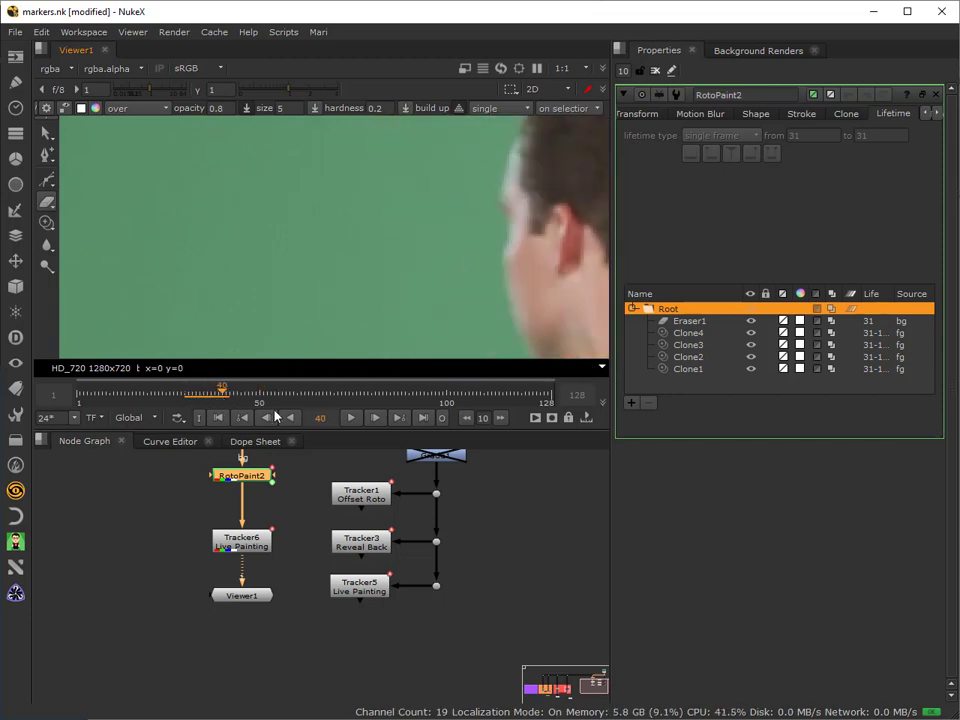
mouse_move(264, 418)
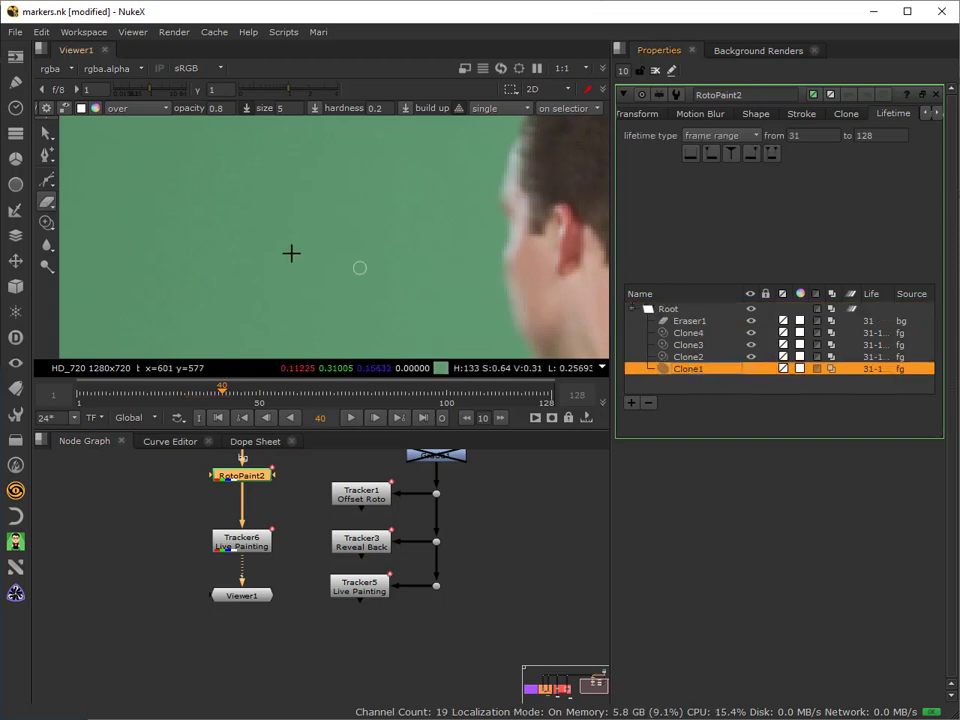
mouse_move(314, 260)
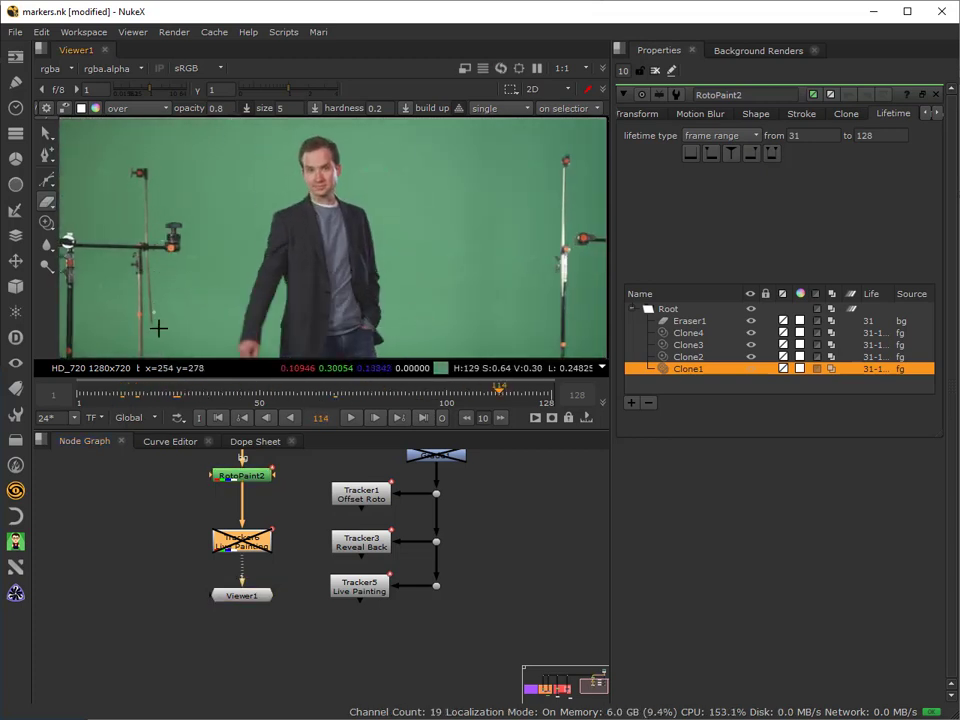
mouse_move(236, 236)
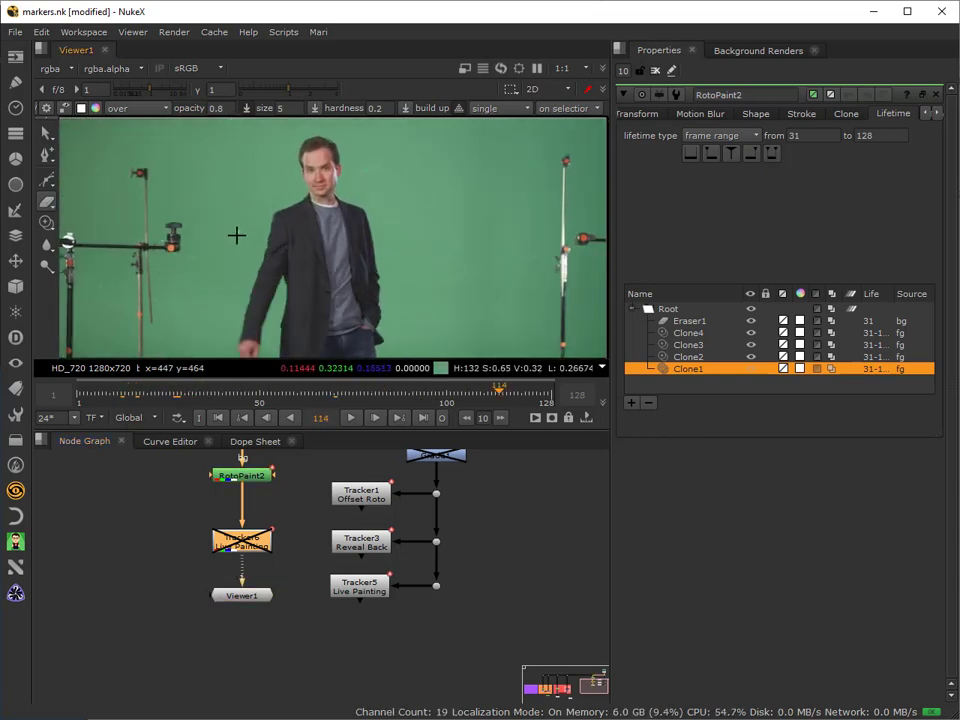